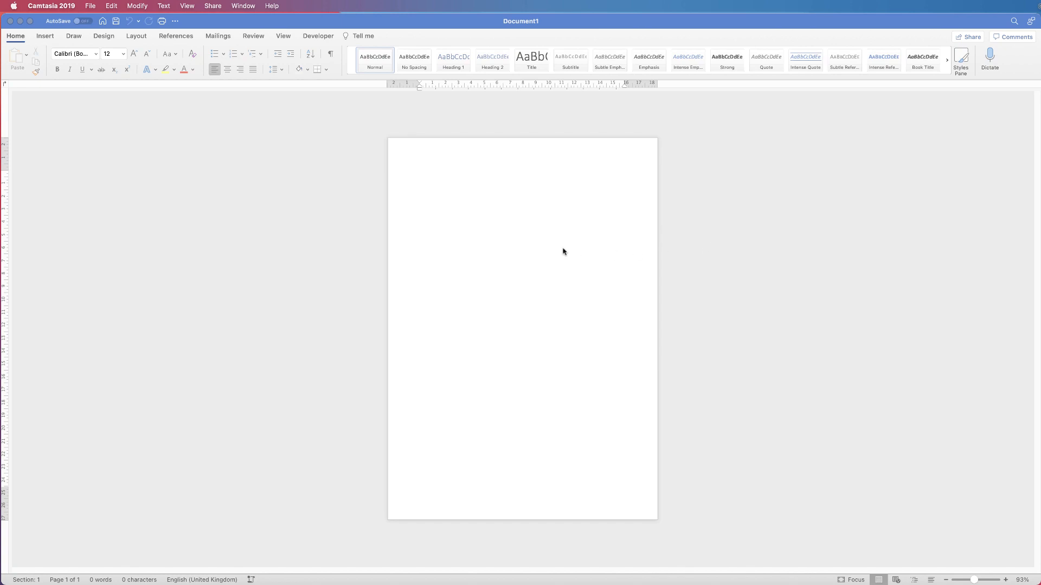
mouse_move(455, 150)
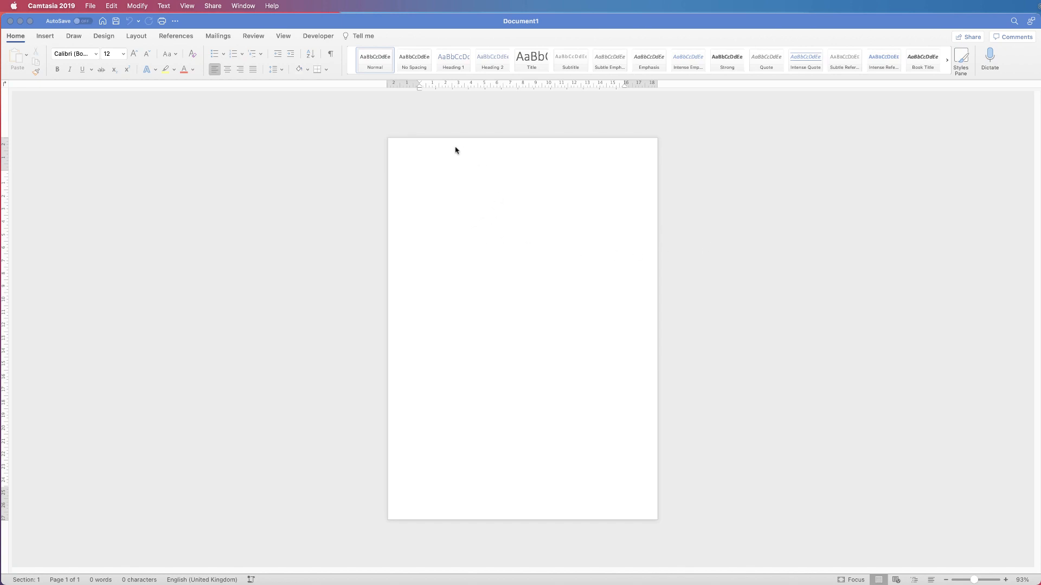
mouse_move(580, 155)
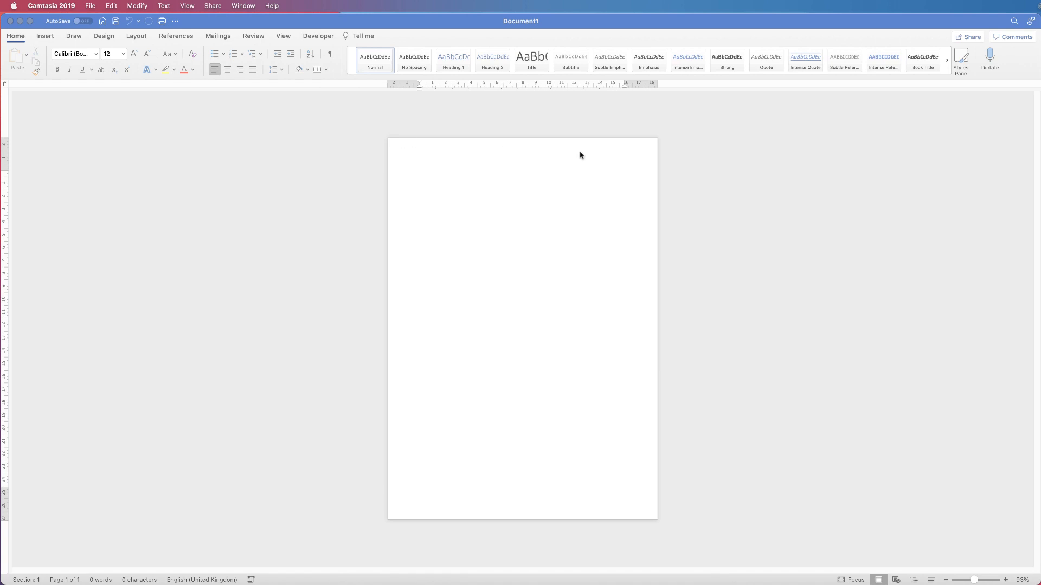
mouse_move(595, 174)
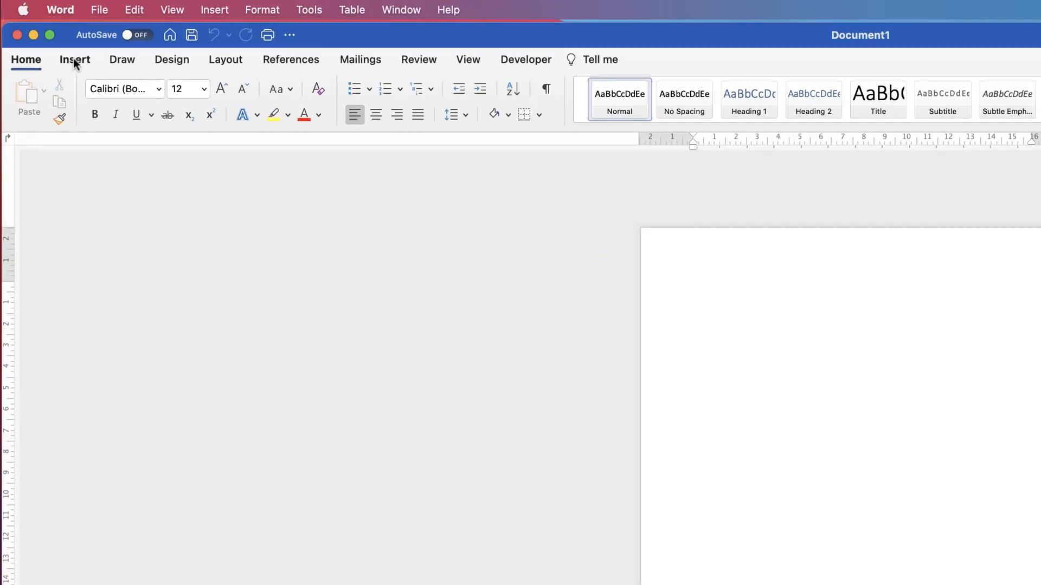
Insert the pink-background cactus stock photo onto the blank page
left_click(75, 58)
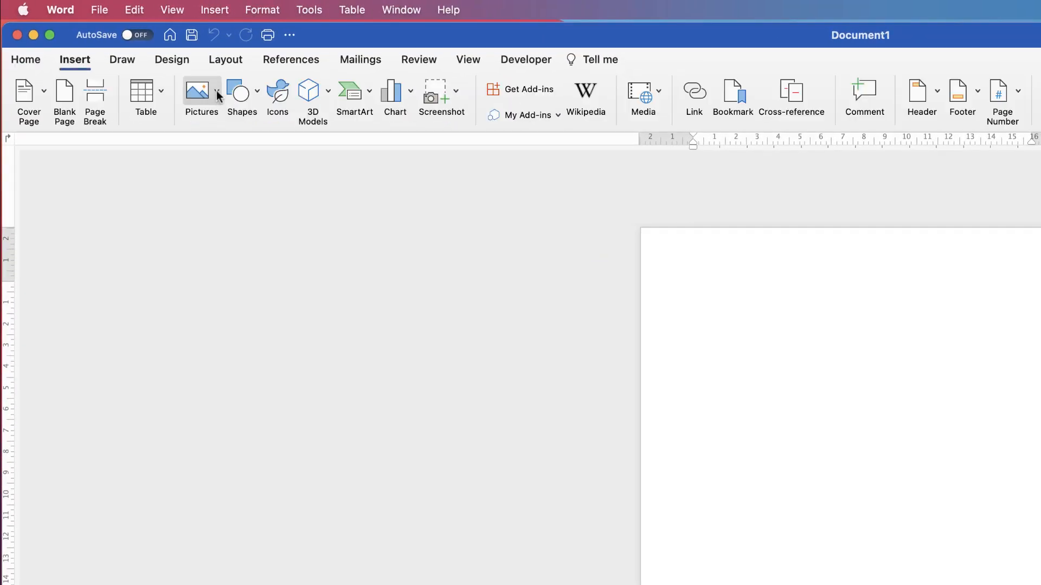
left_click(217, 91)
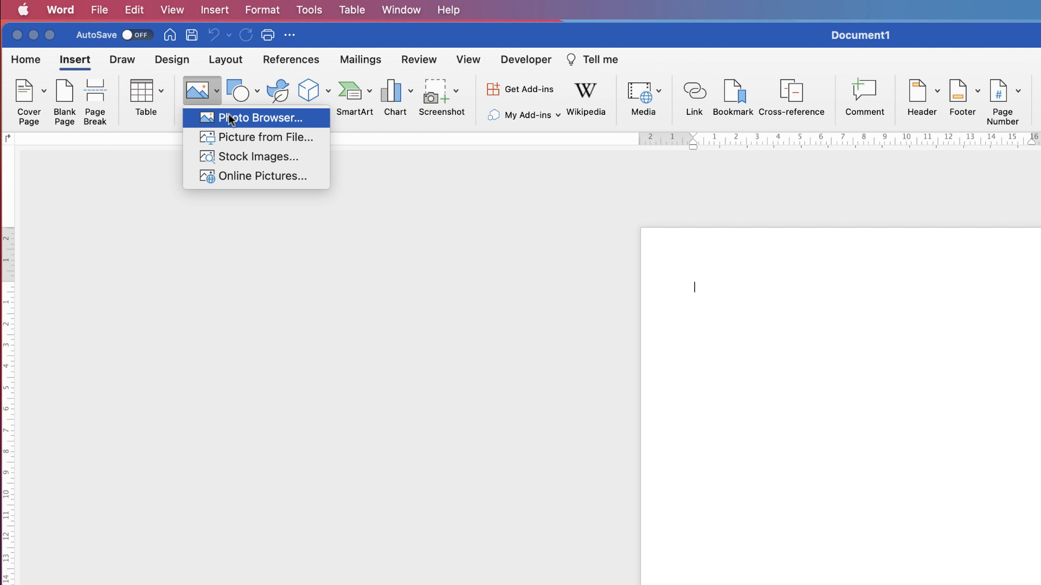
mouse_move(259, 138)
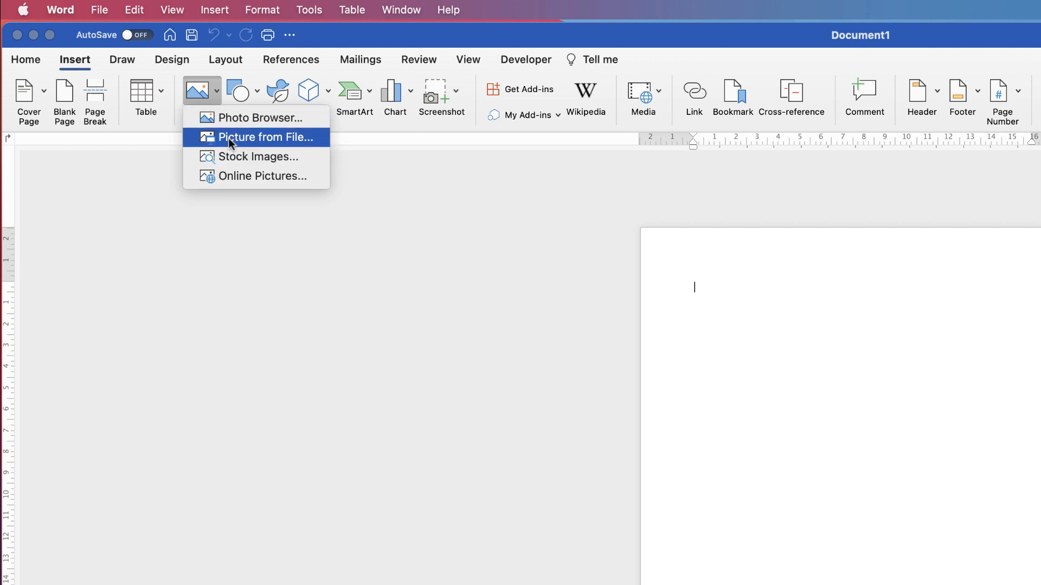
mouse_move(209, 146)
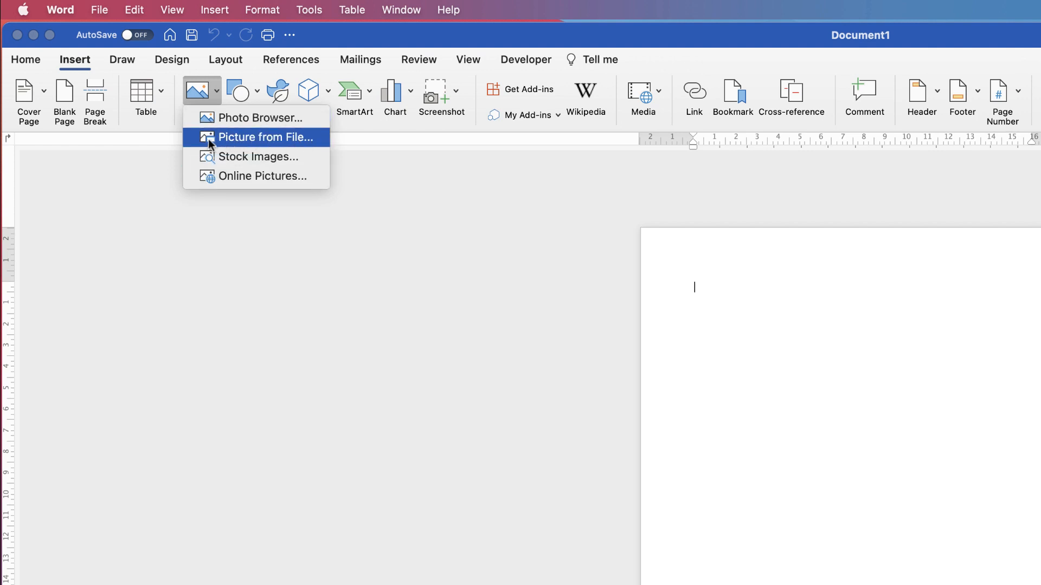
mouse_move(239, 156)
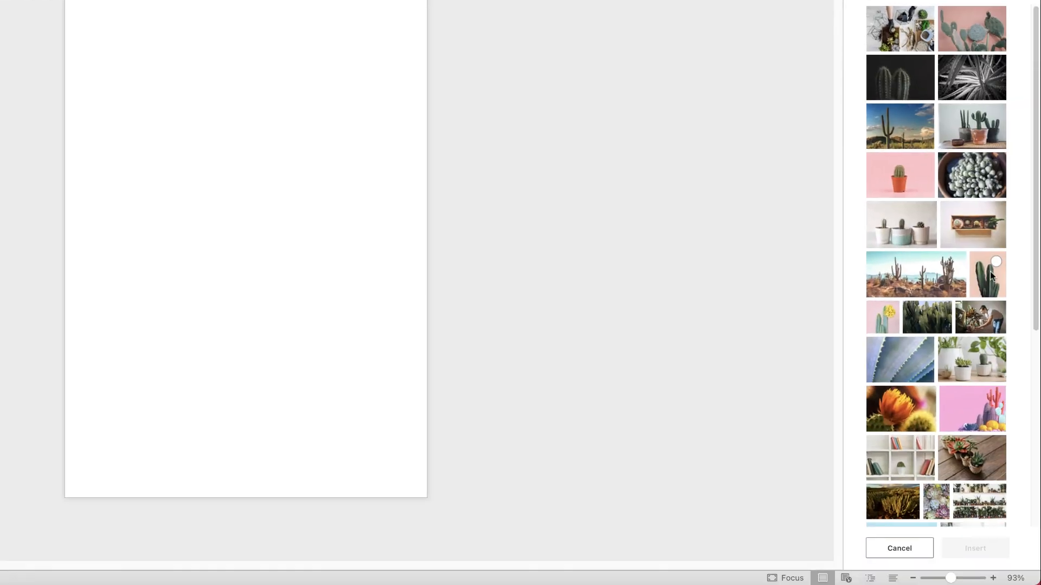
left_click(988, 274)
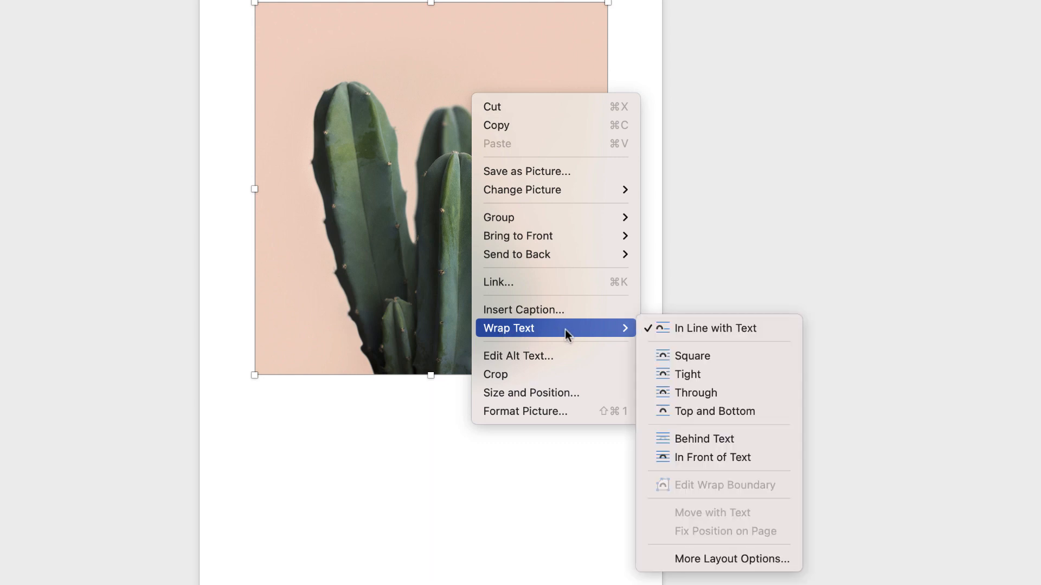
mouse_move(711, 457)
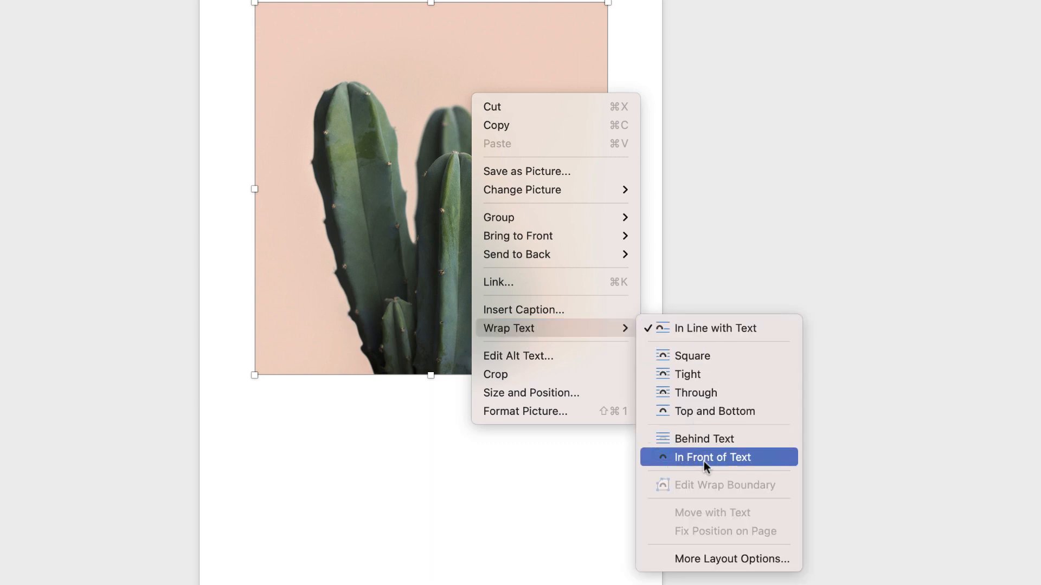
Set the cactus photo's wrapping to In Front of Text so it floats over the page
left_click(712, 457)
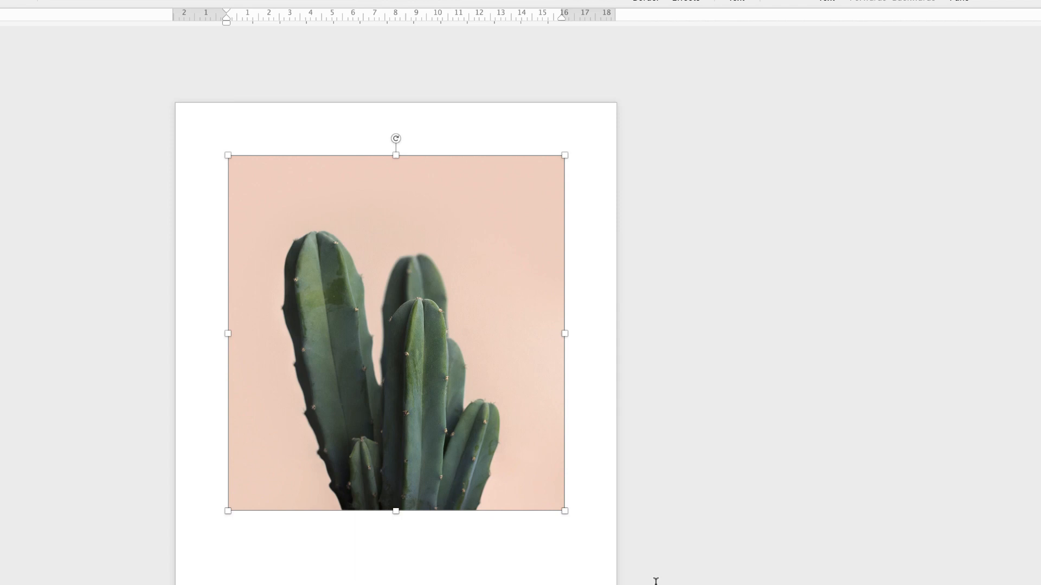
left_click(246, 35)
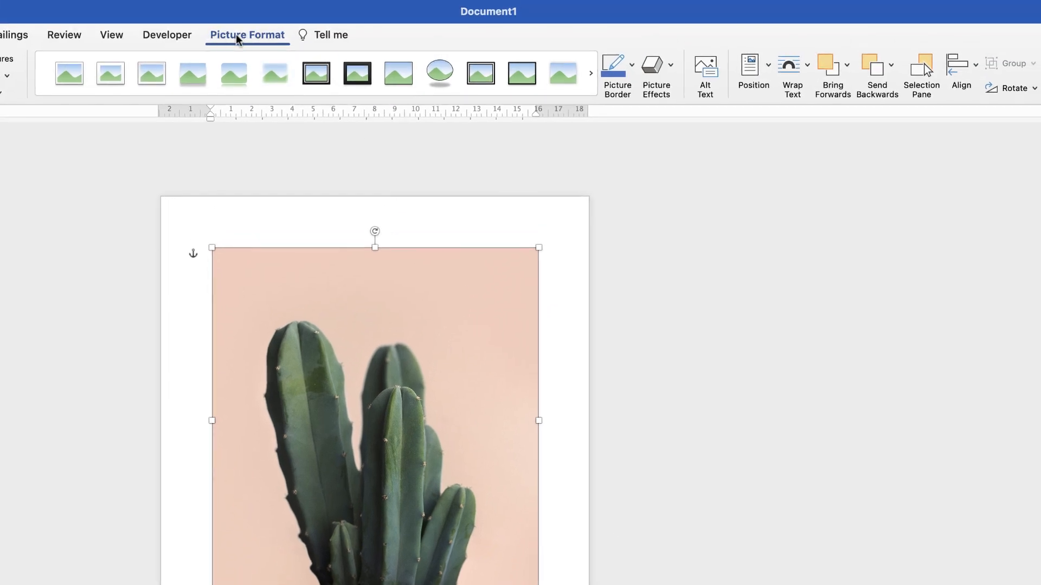
left_click(233, 73)
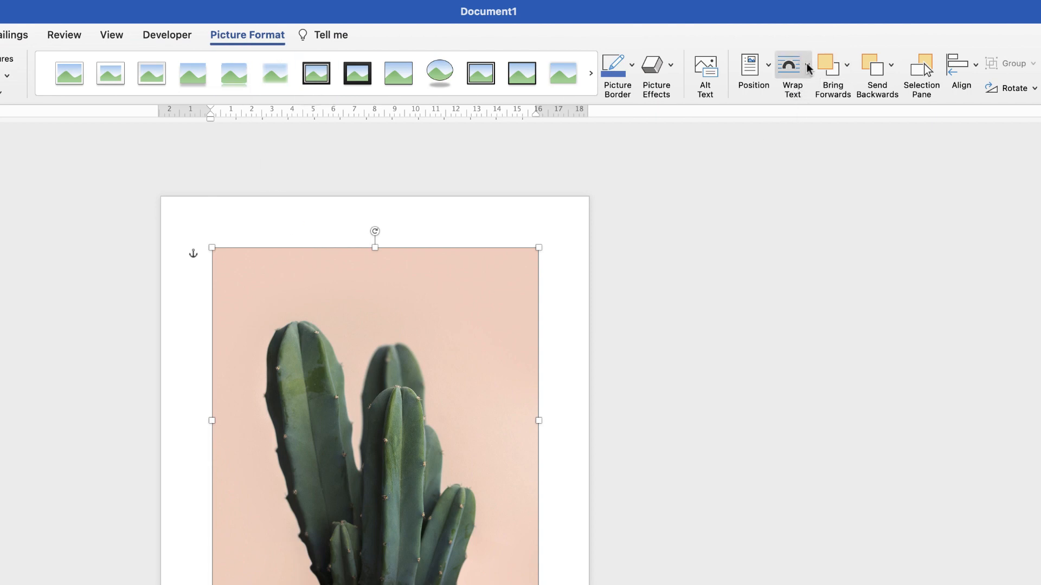
left_click(791, 66)
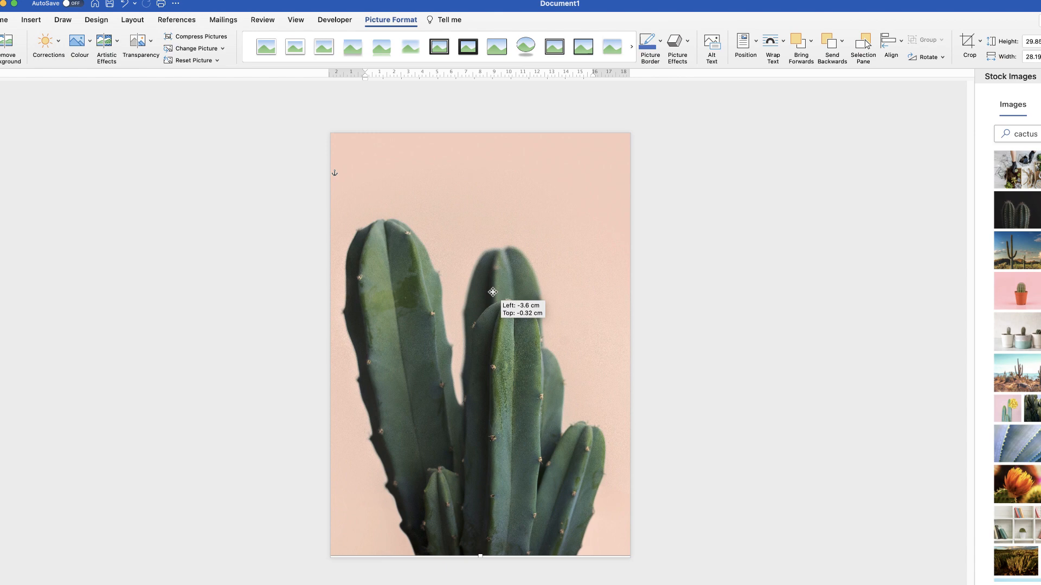
Drag the enlarged photo so it covers the whole page and frames the cactus
left_click_drag(491, 292, 497, 294)
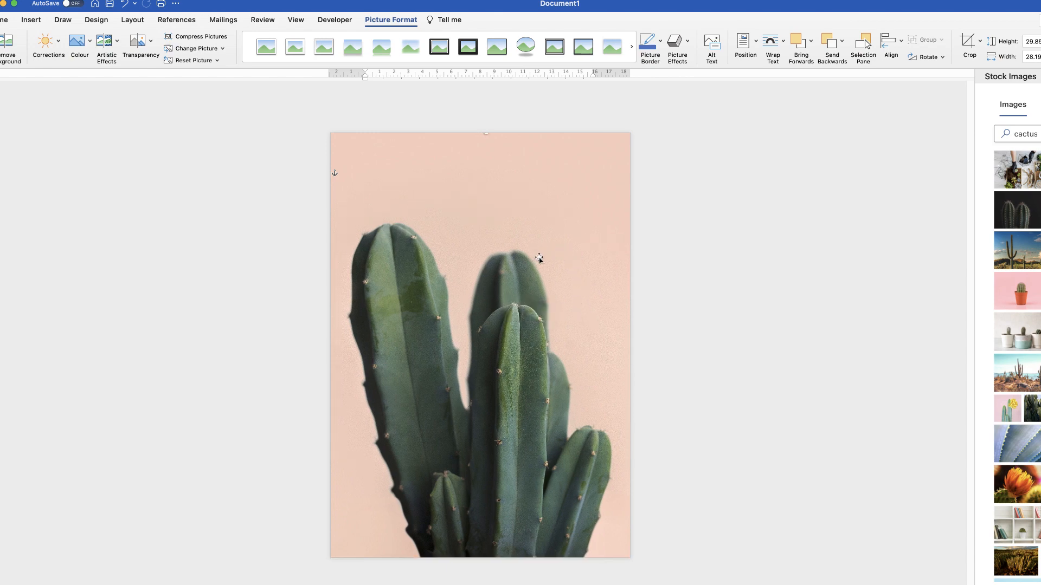
mouse_move(434, 219)
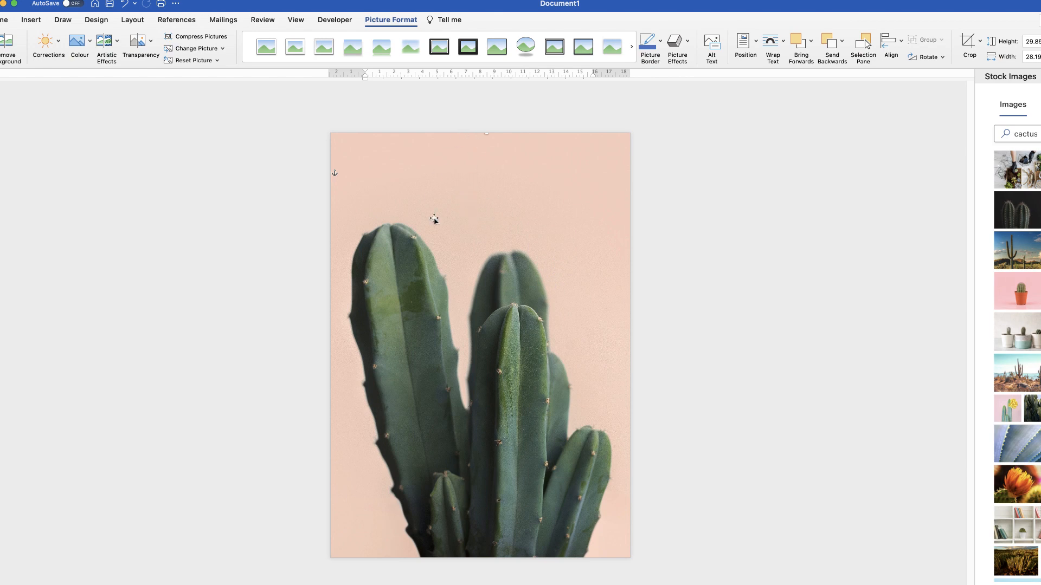
mouse_move(496, 309)
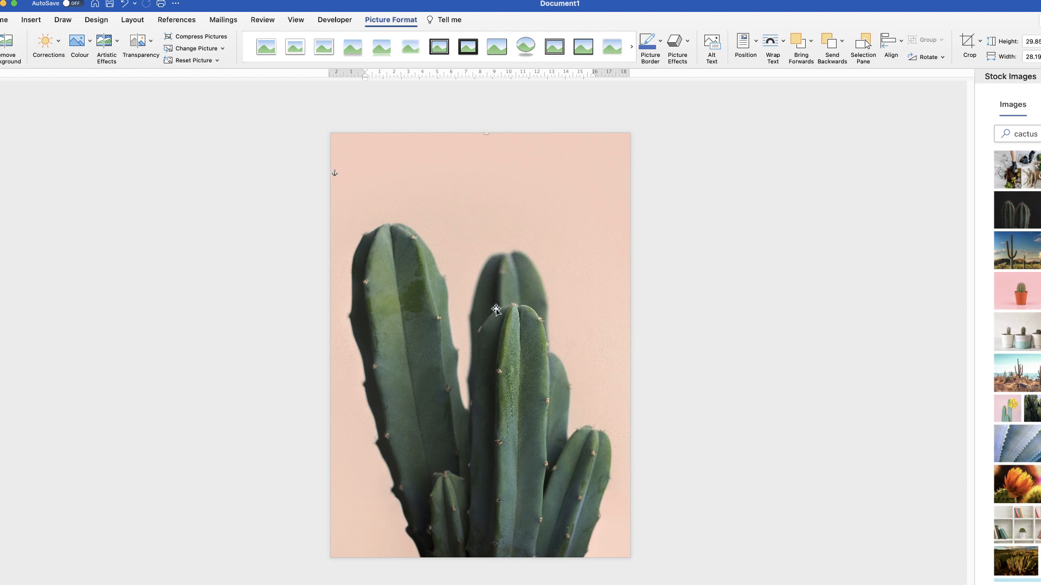
left_click_drag(496, 309, 499, 325)
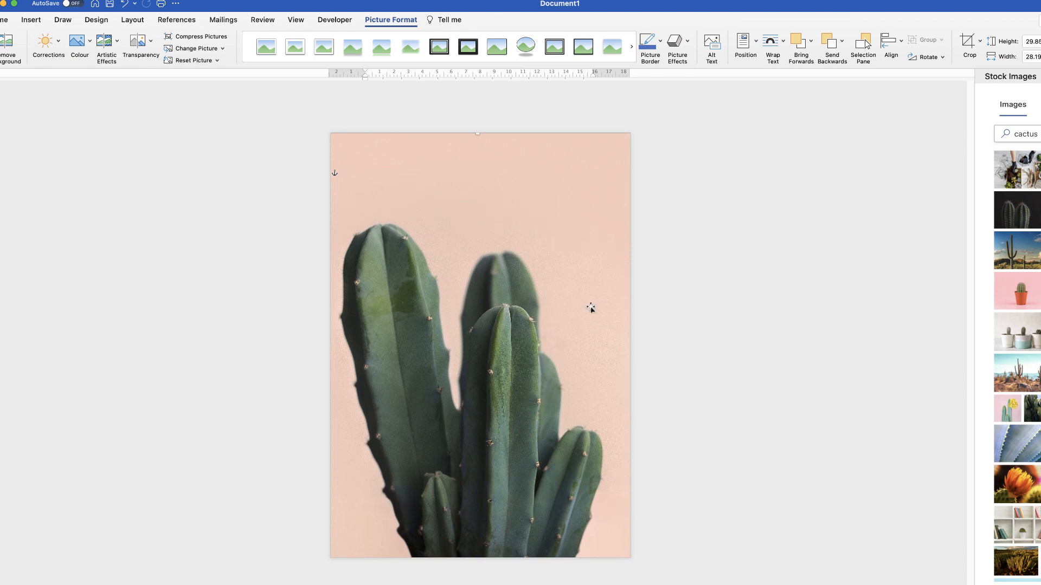
mouse_move(588, 214)
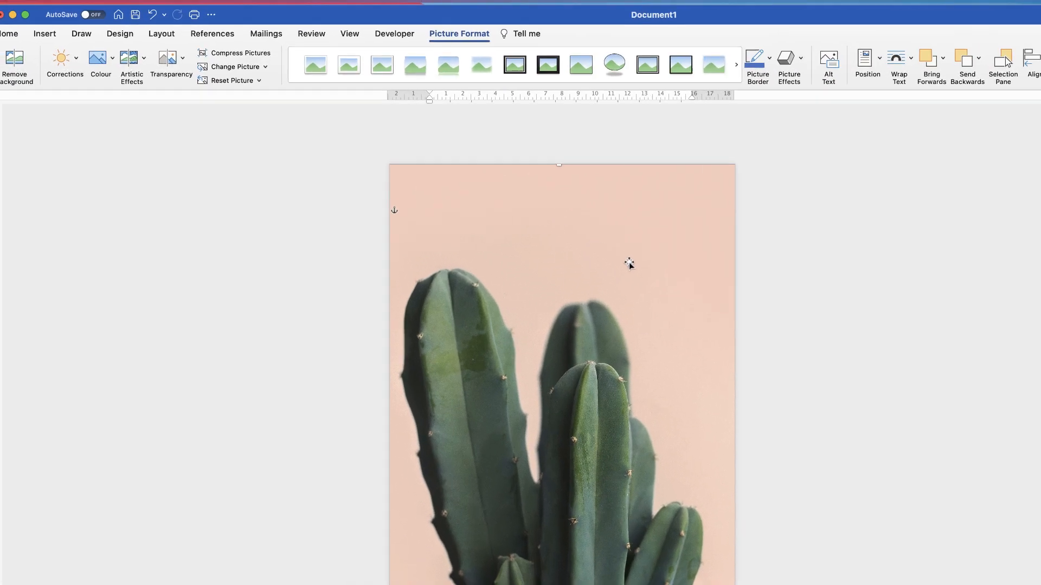
Draw a text box near the top of the poster reading 'Succulent Cactus'
left_click(73, 62)
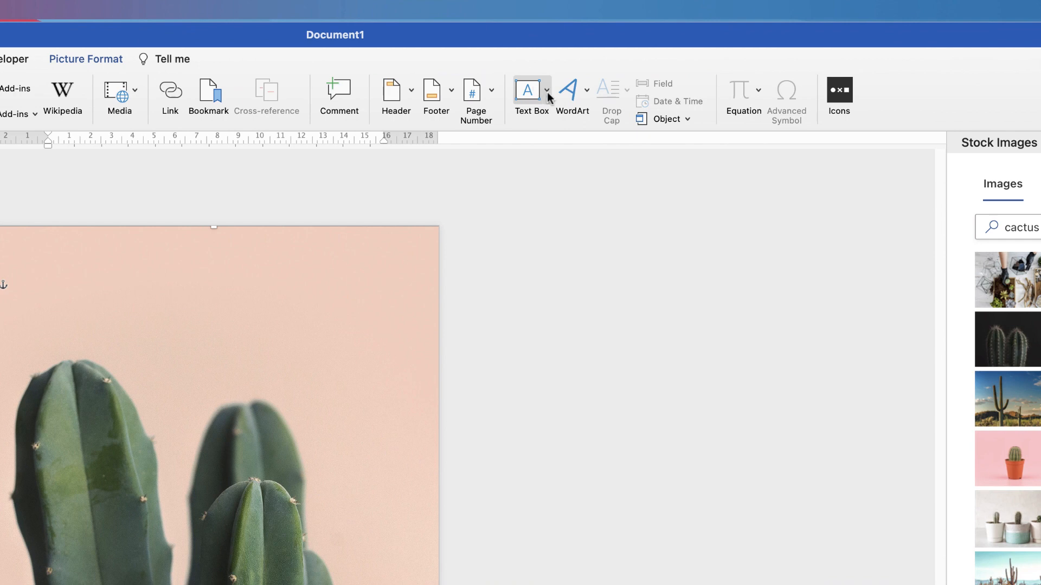
left_click(546, 90)
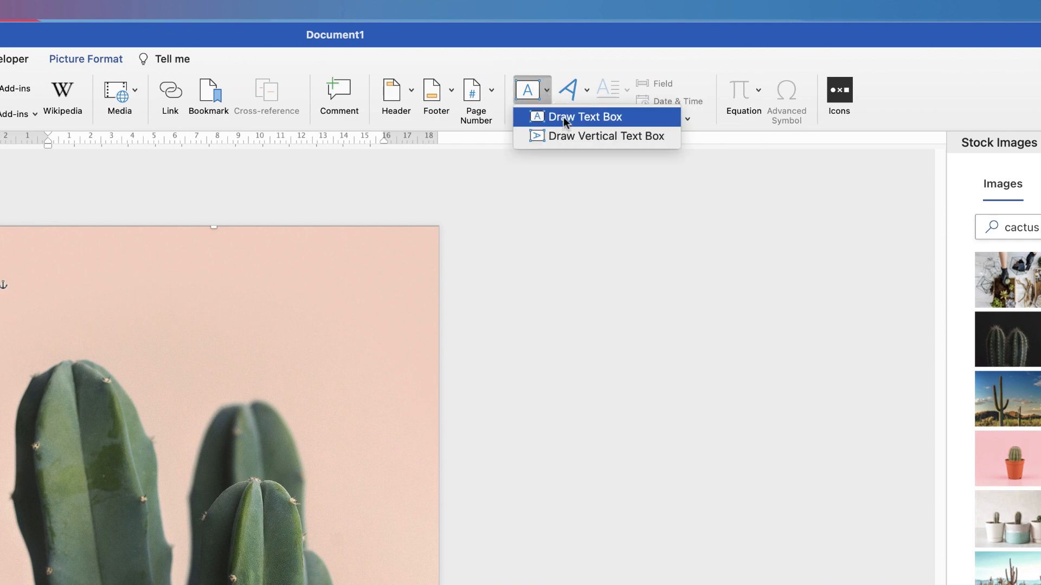
left_click(584, 117)
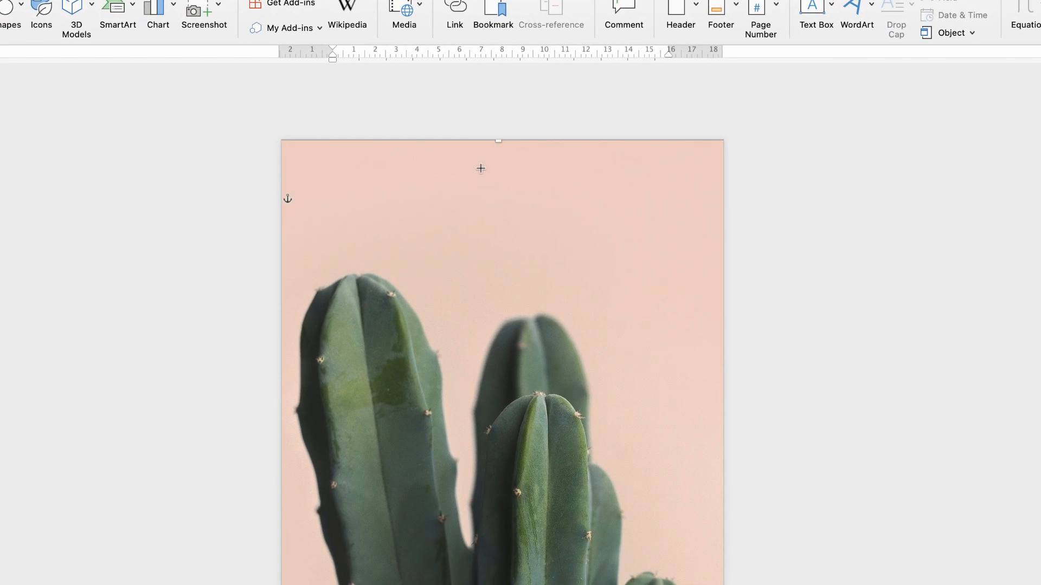
left_click_drag(481, 162, 690, 280)
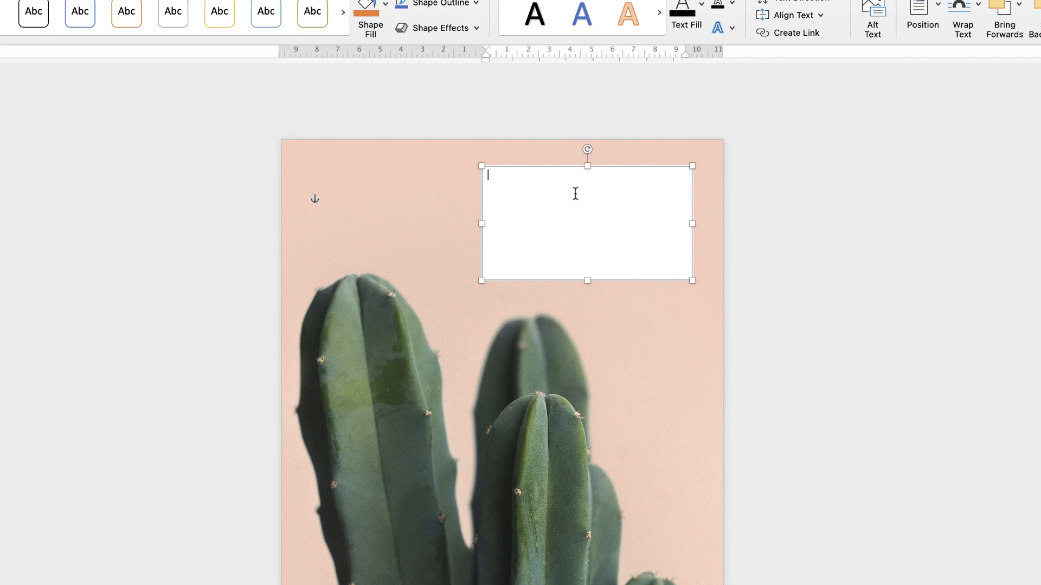
type("Succulent Cactus")
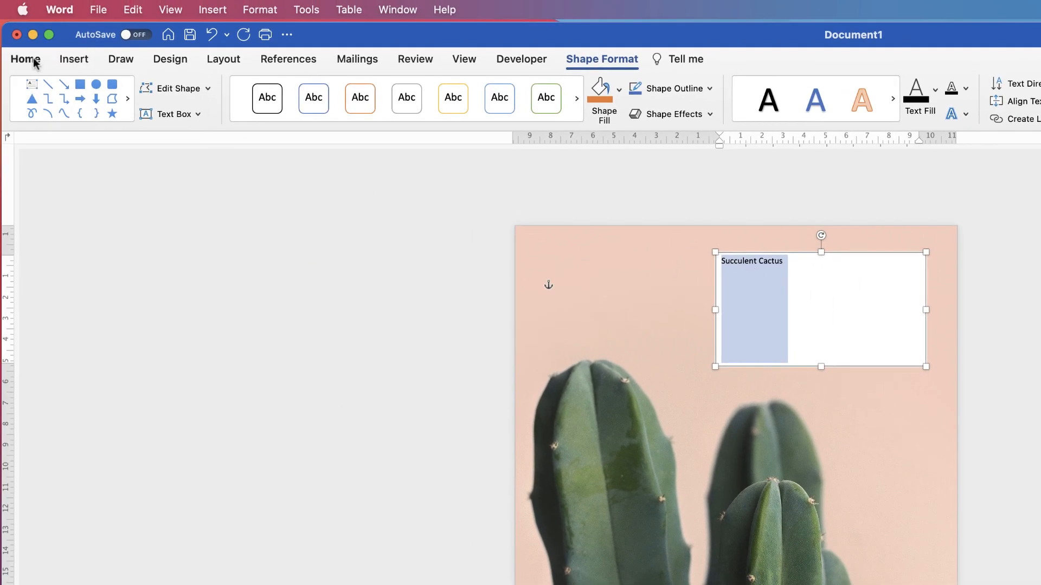
Set the title to Amatic SC at size 20, then enlarge it to fill the box
left_click(25, 59)
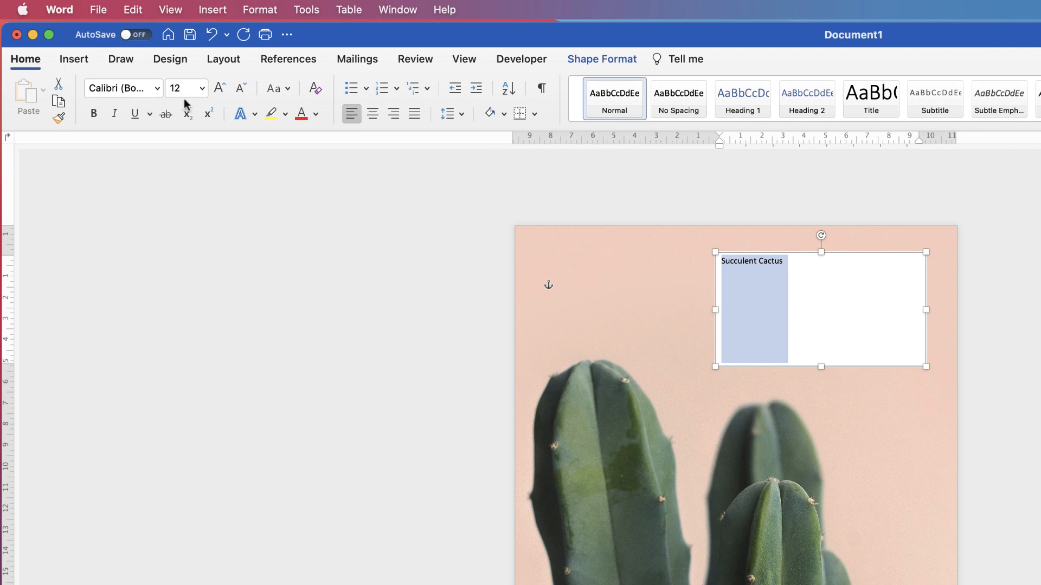
left_click(202, 88)
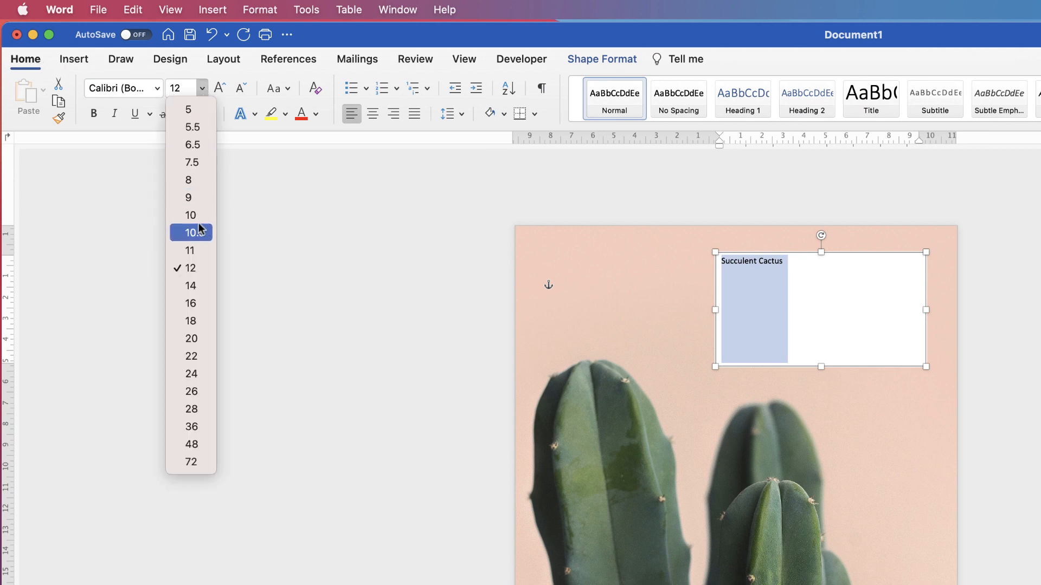
left_click(191, 338)
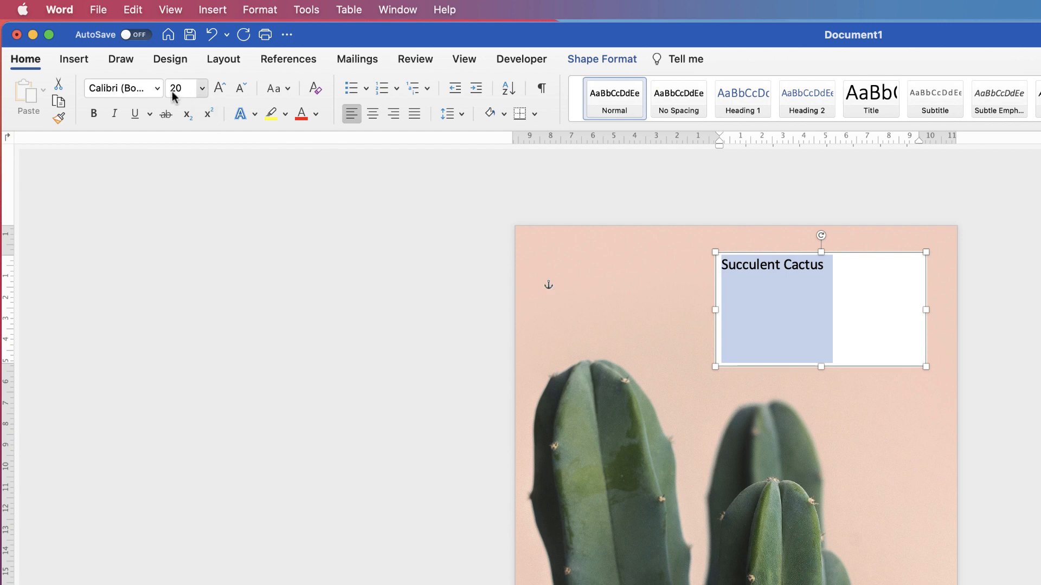
left_click(155, 88)
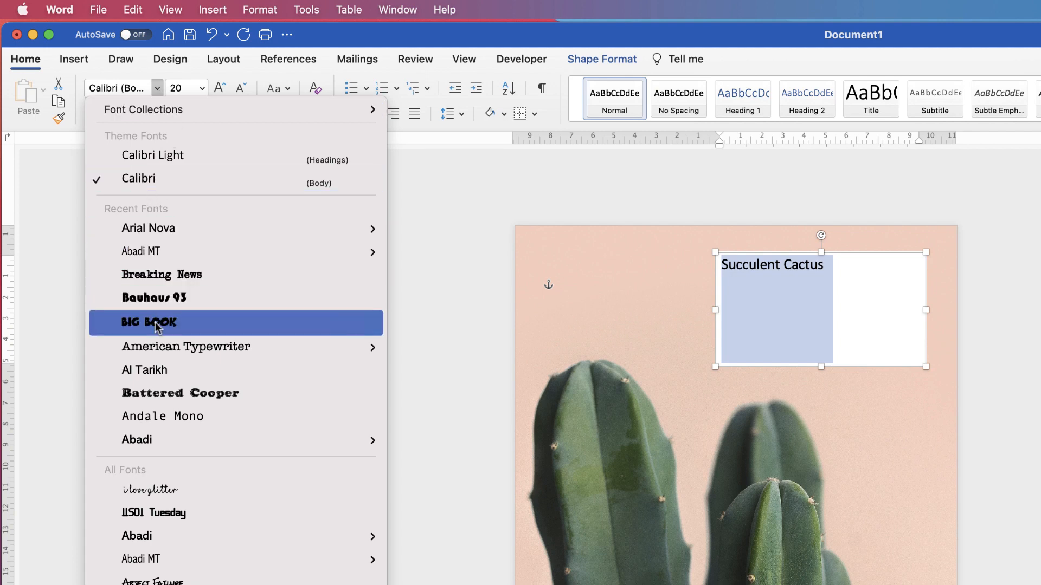
mouse_move(164, 401)
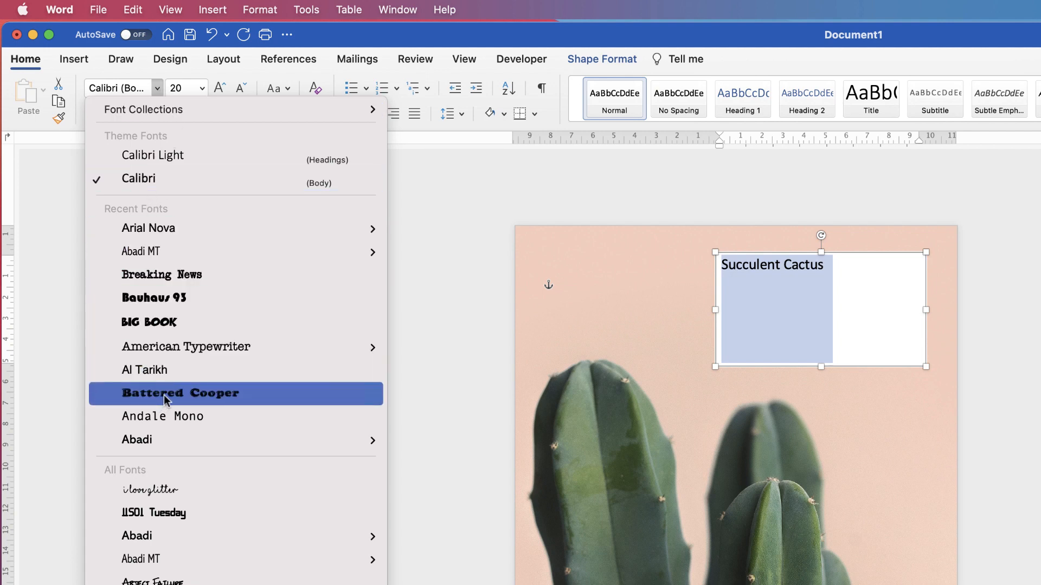
mouse_move(167, 371)
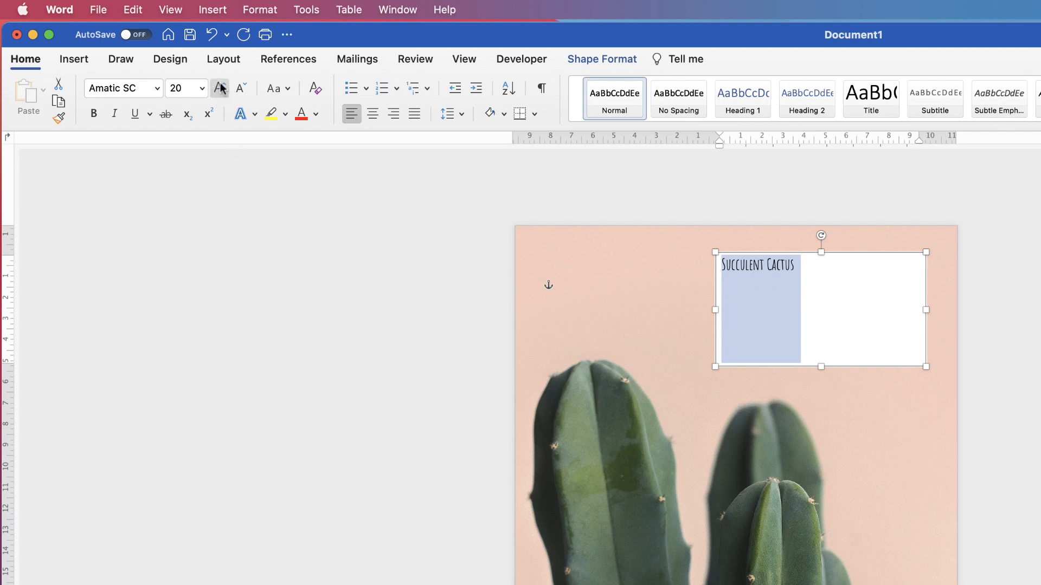
left_click(219, 87)
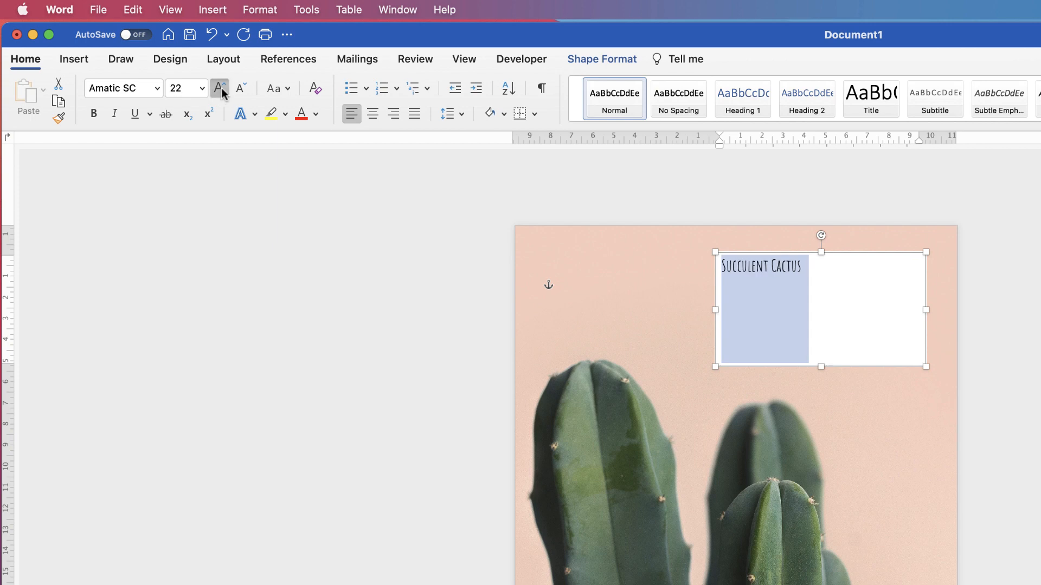
left_click(219, 88)
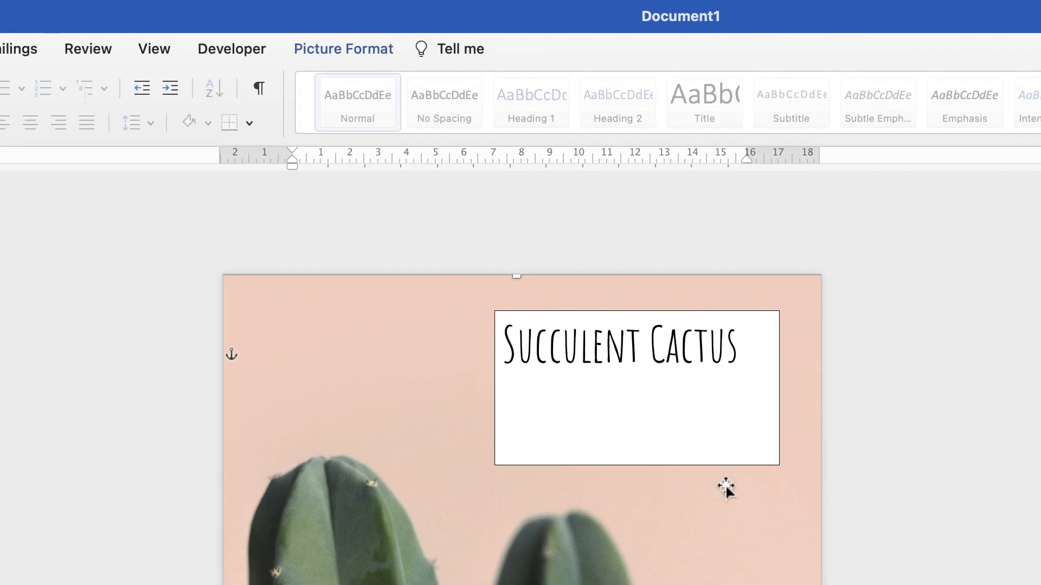
mouse_move(673, 437)
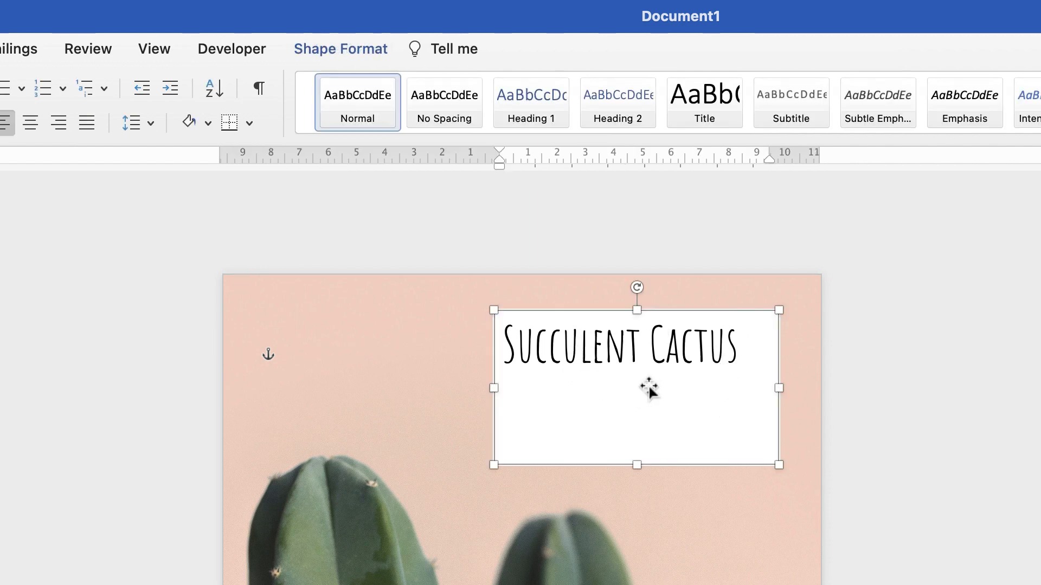
mouse_move(391, 188)
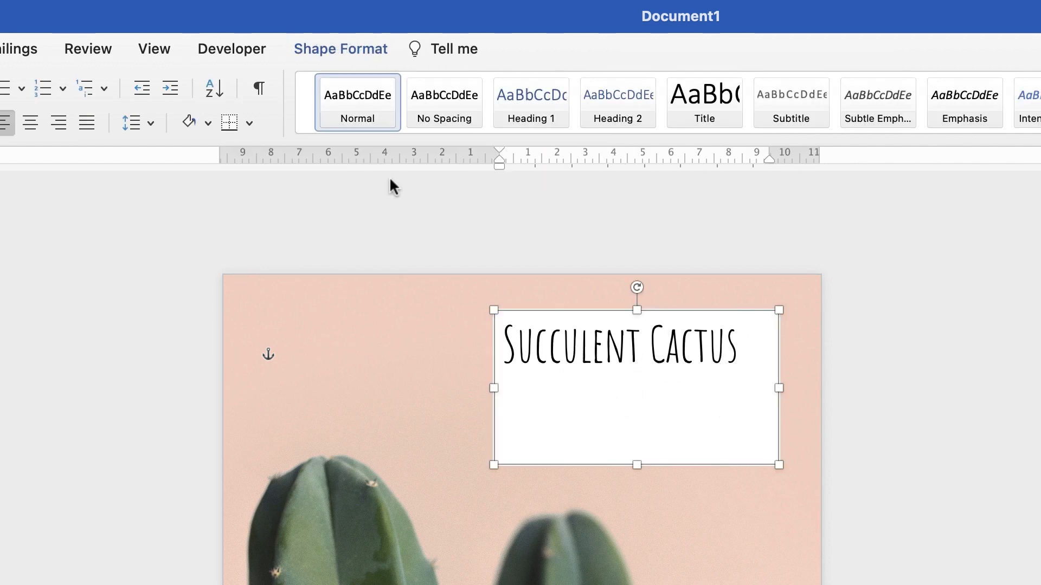
Remove the title box's white fill so the pink background shows through
left_click(339, 49)
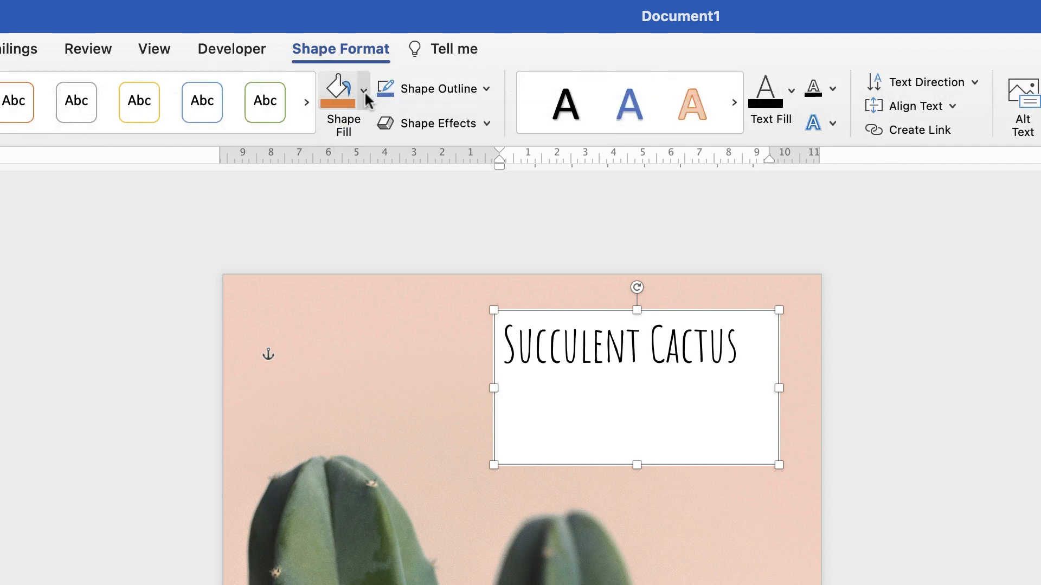
left_click(339, 90)
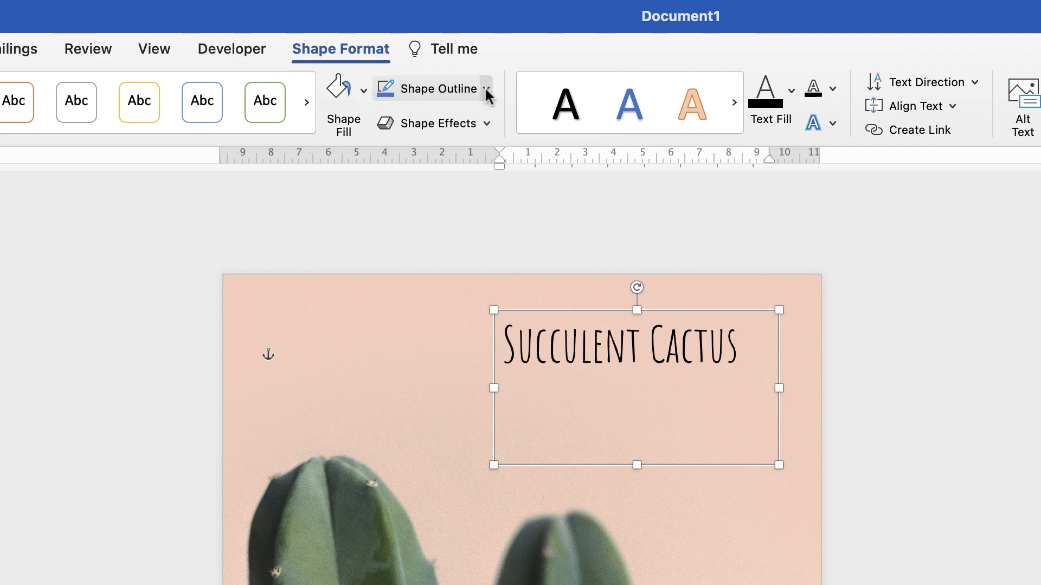
mouse_move(433, 124)
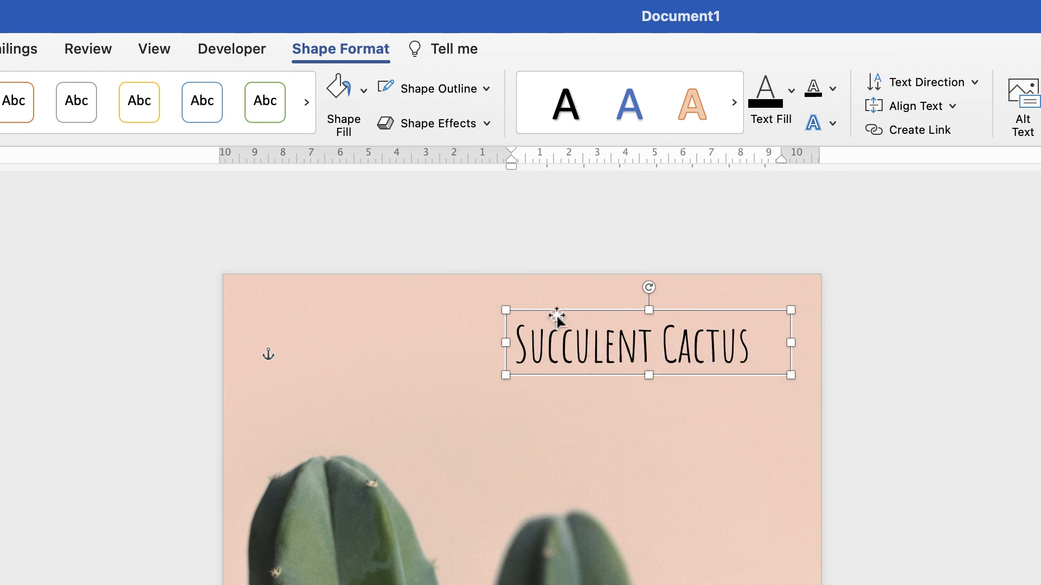
mouse_move(690, 359)
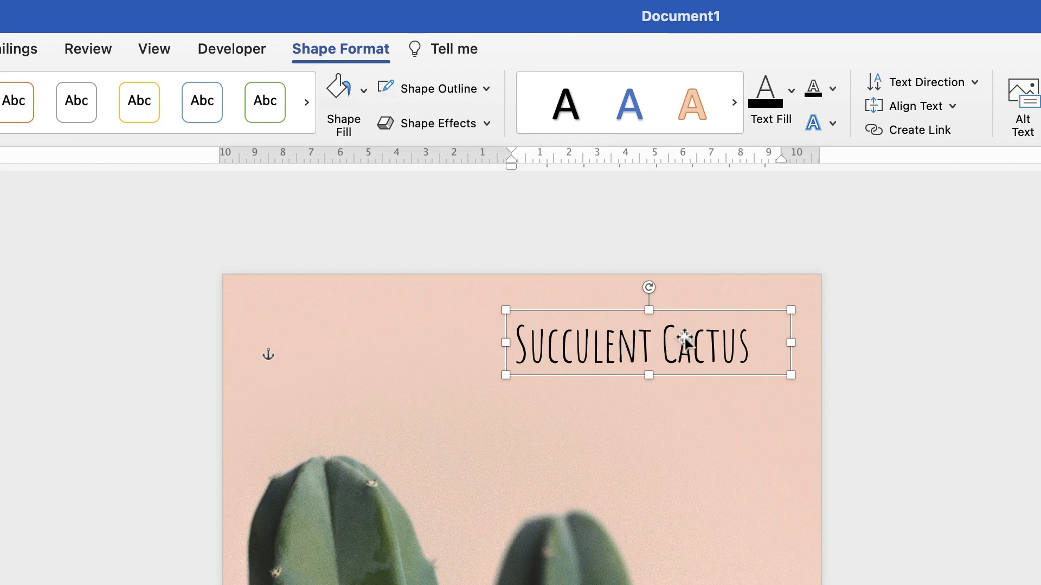
mouse_move(673, 350)
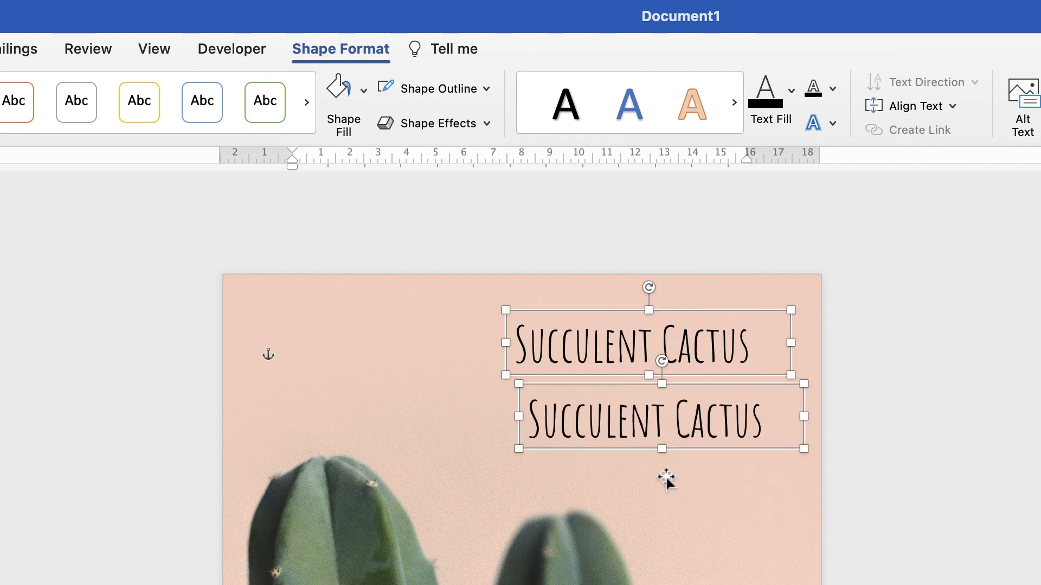
Place the duplicated title box below the original and select the extra third copy
left_click(660, 419)
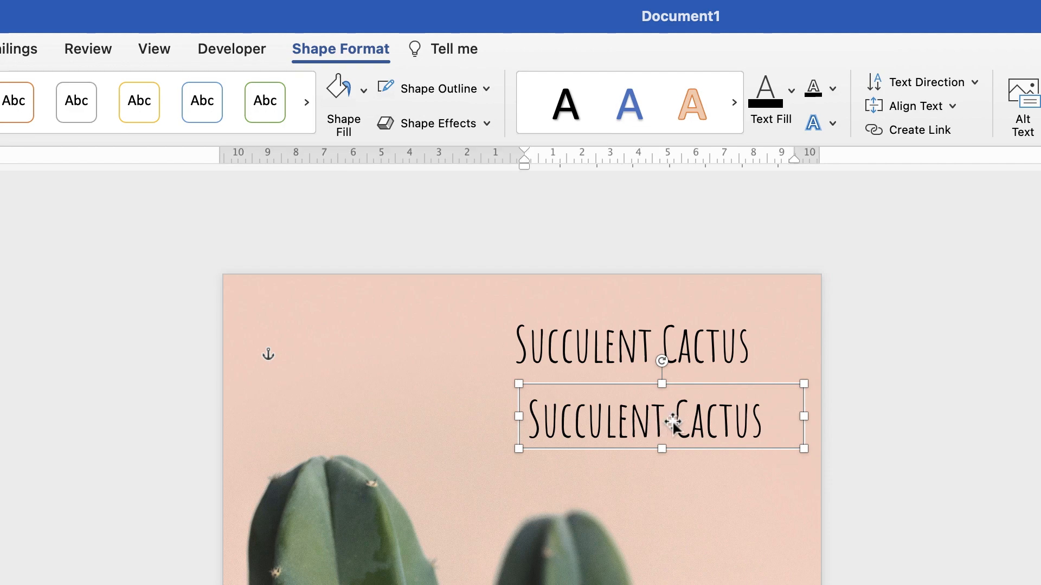
left_click_drag(661, 417, 667, 479)
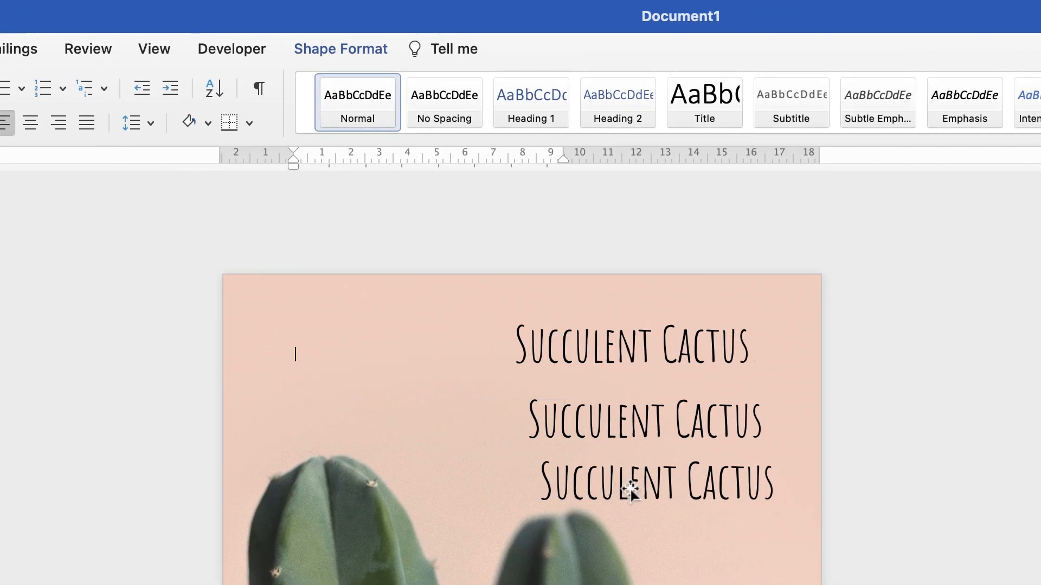
left_click(659, 416)
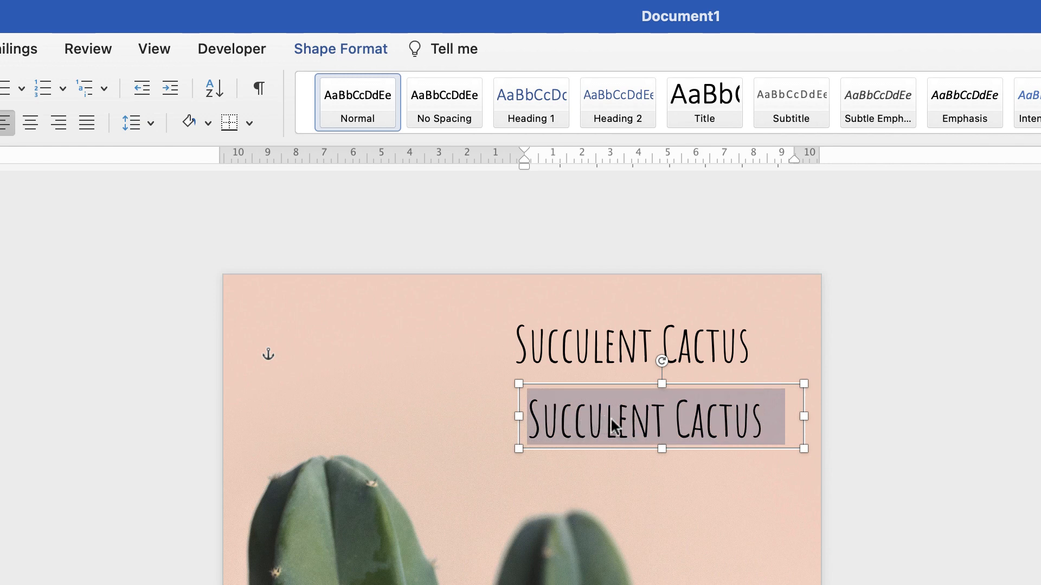
Retype the copy as 'Perfect for your home', shrink its text and fit the box
type("Perfect for your home")
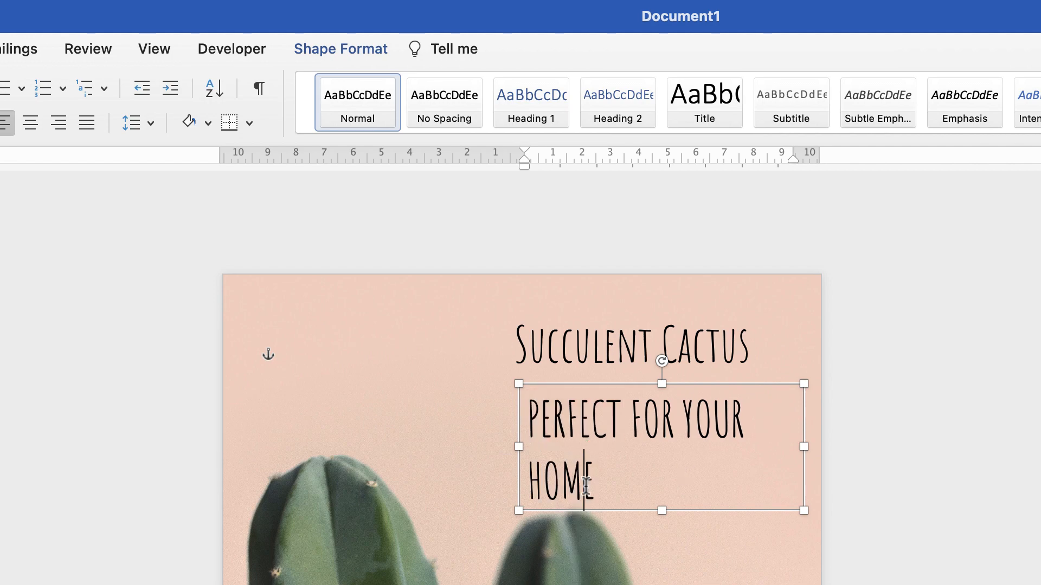
left_click_drag(584, 481, 531, 419)
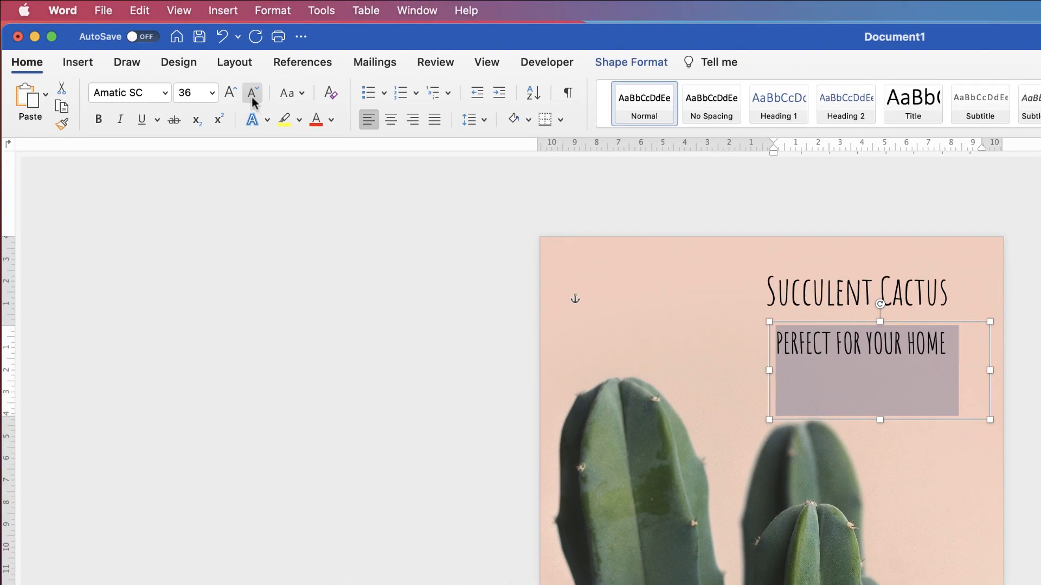
left_click(250, 92)
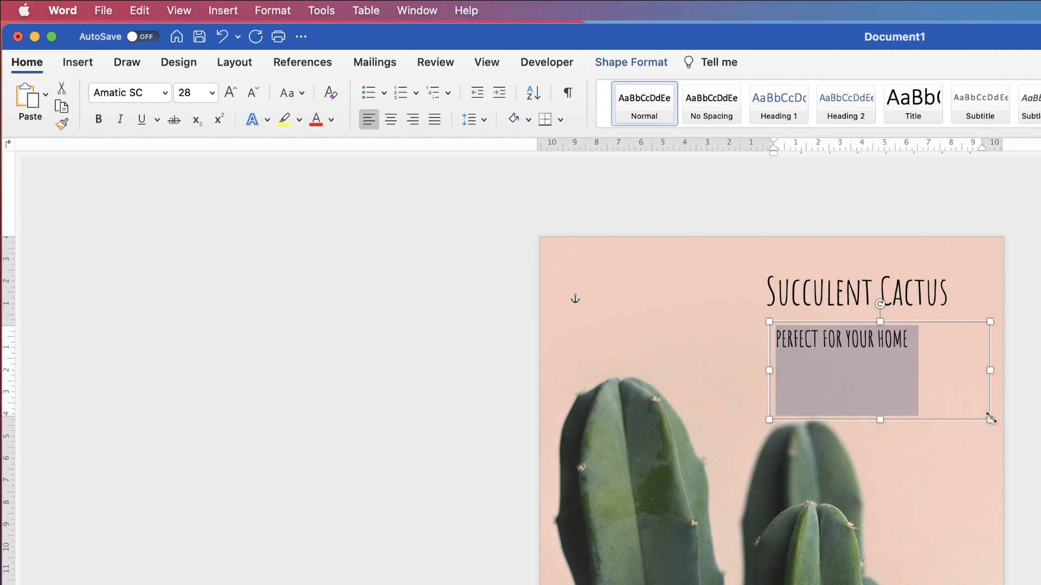
left_click_drag(990, 418, 915, 363)
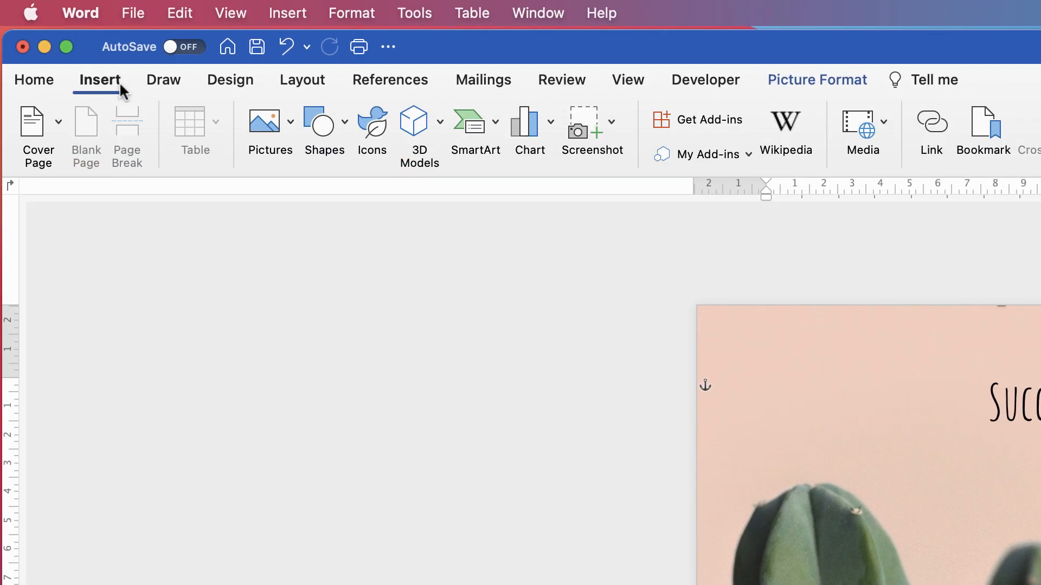
Draw a horizontal line shape between the title and the subtitle
left_click(324, 129)
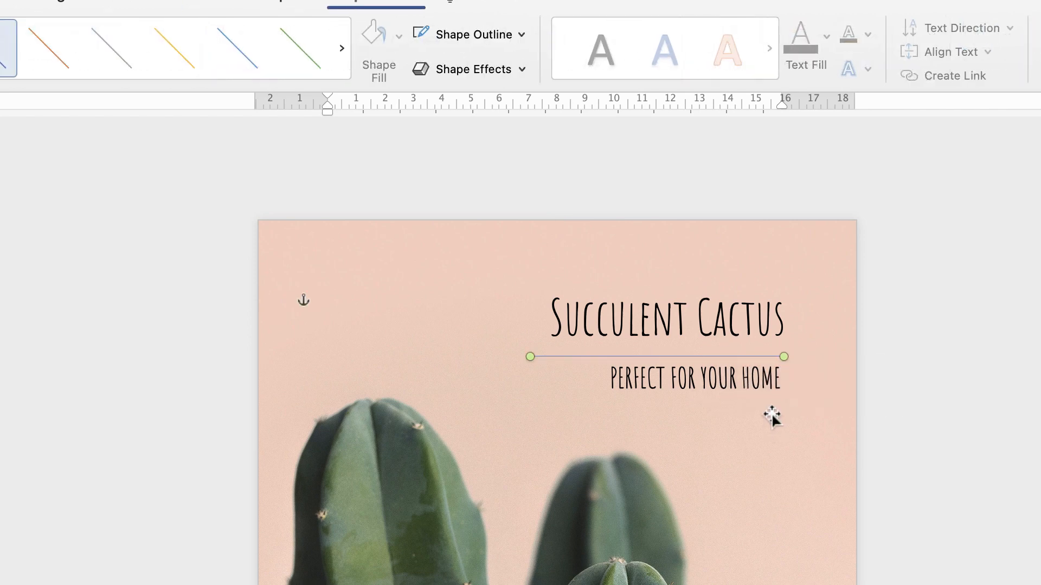
mouse_move(567, 359)
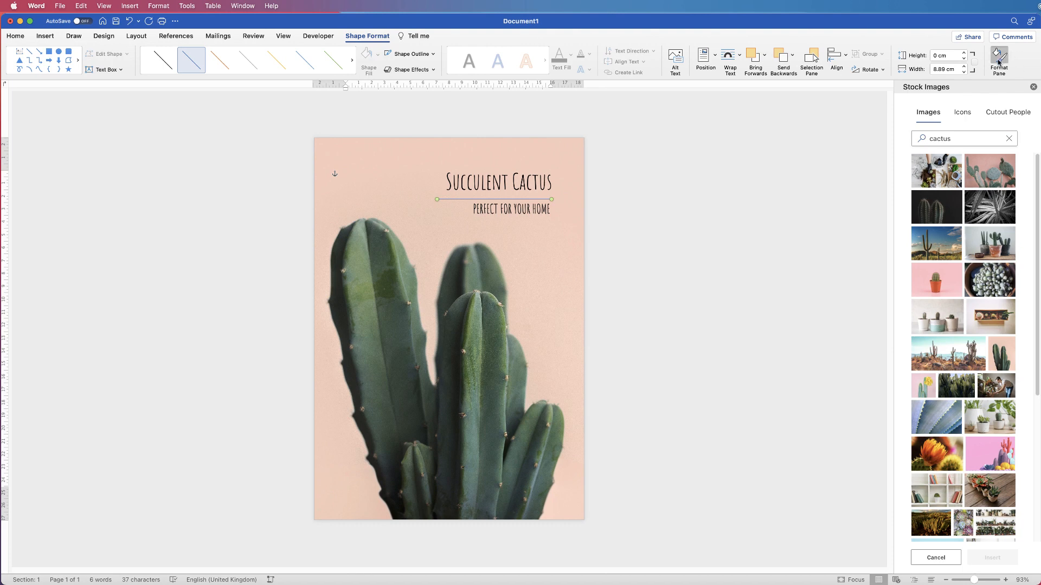
In the Format Pane, make the divider line black with a 1 pt width
left_click(998, 59)
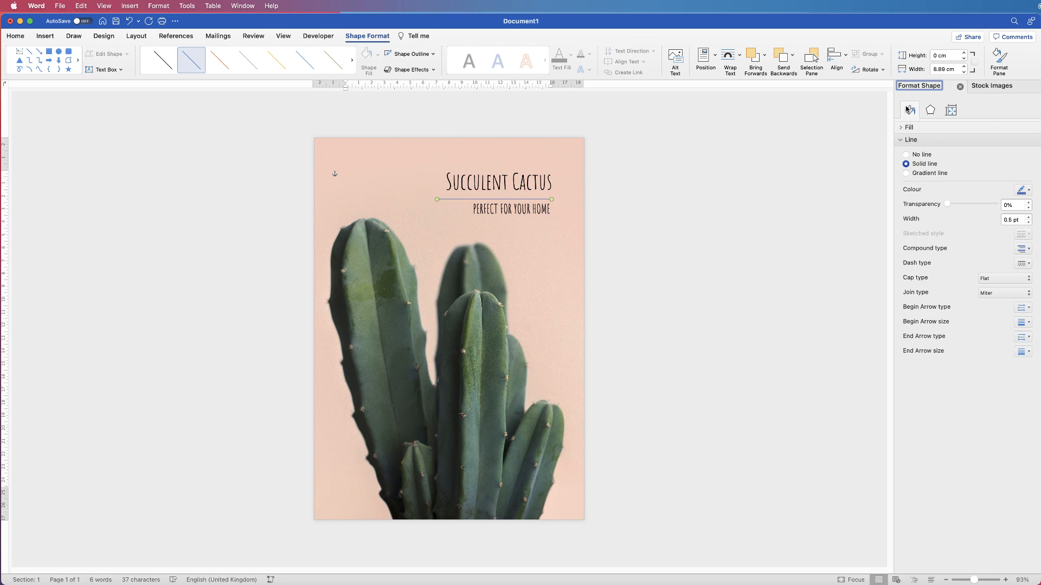
left_click(910, 140)
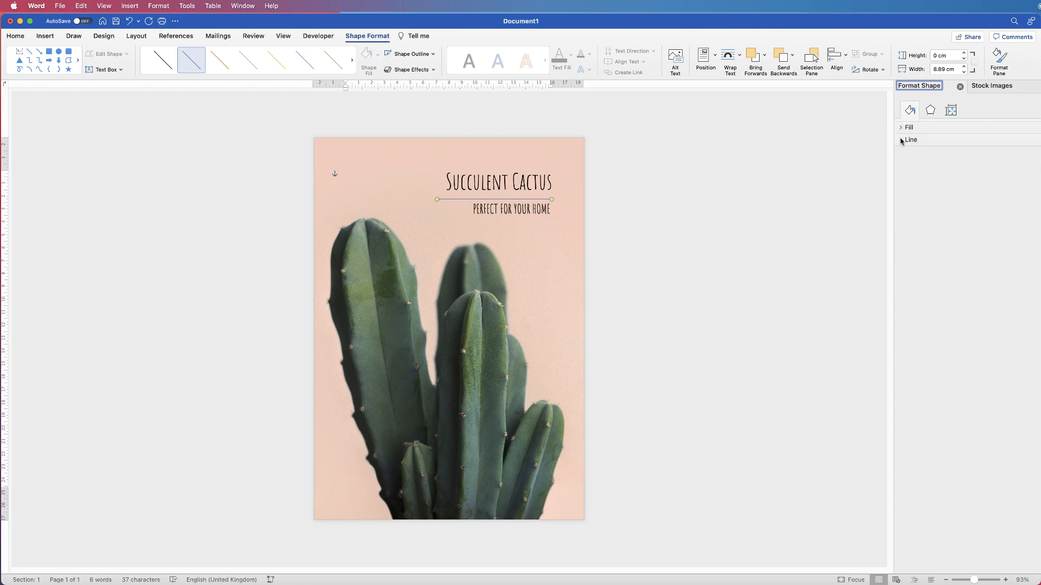
left_click(910, 140)
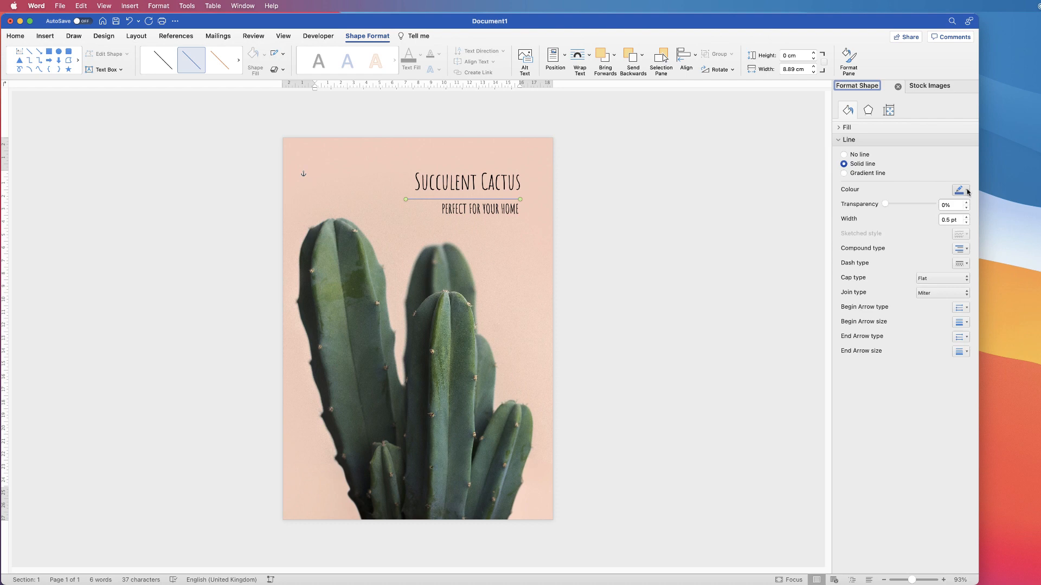
left_click(959, 189)
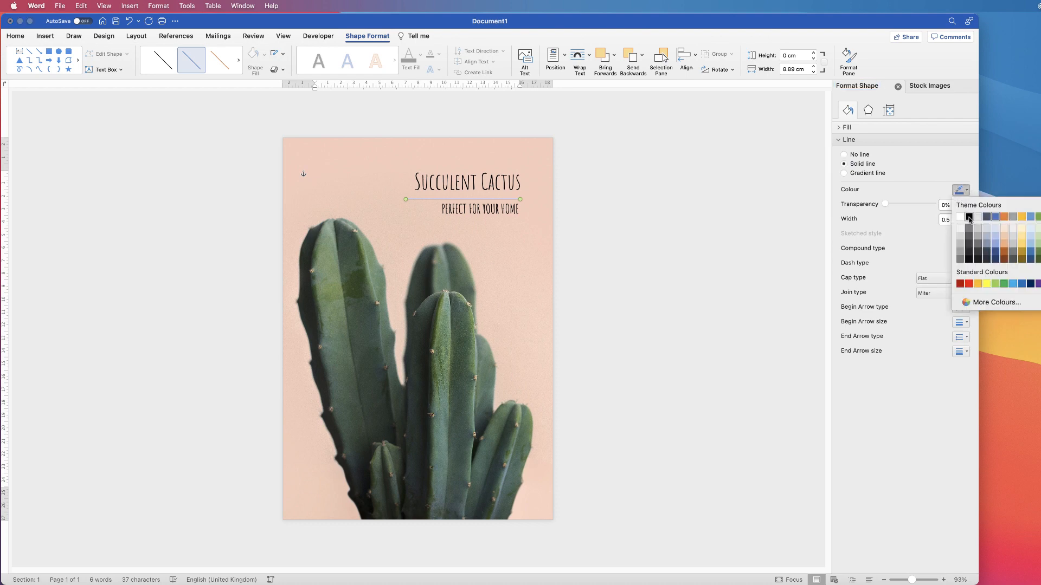
left_click(968, 217)
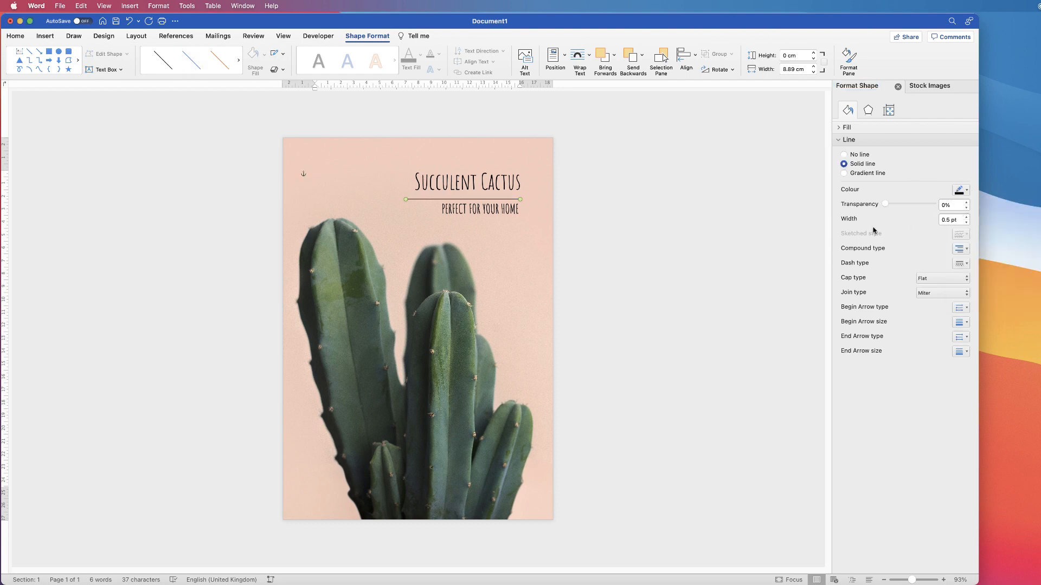
left_click(951, 220)
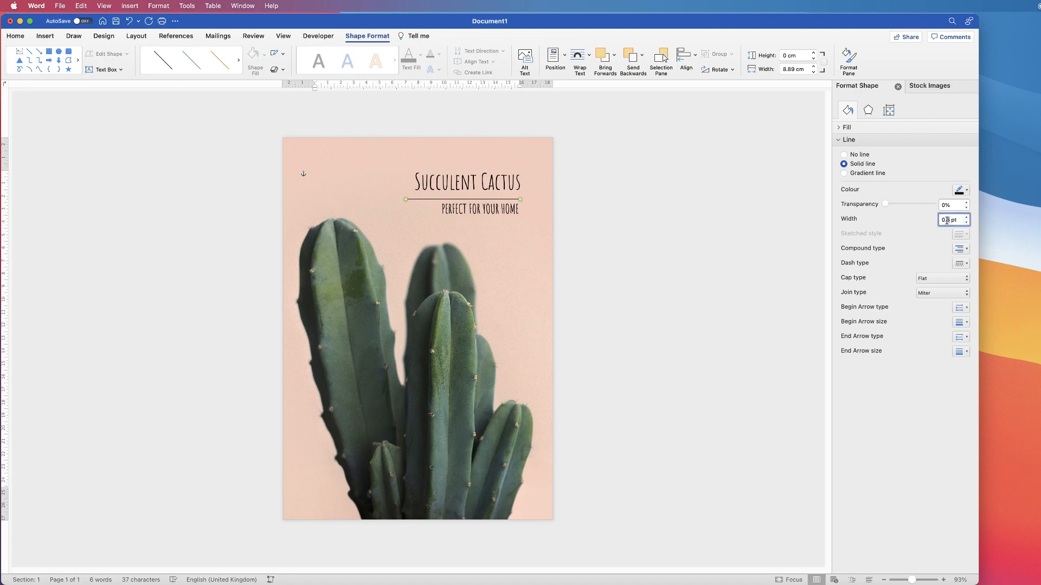
type("1 pt")
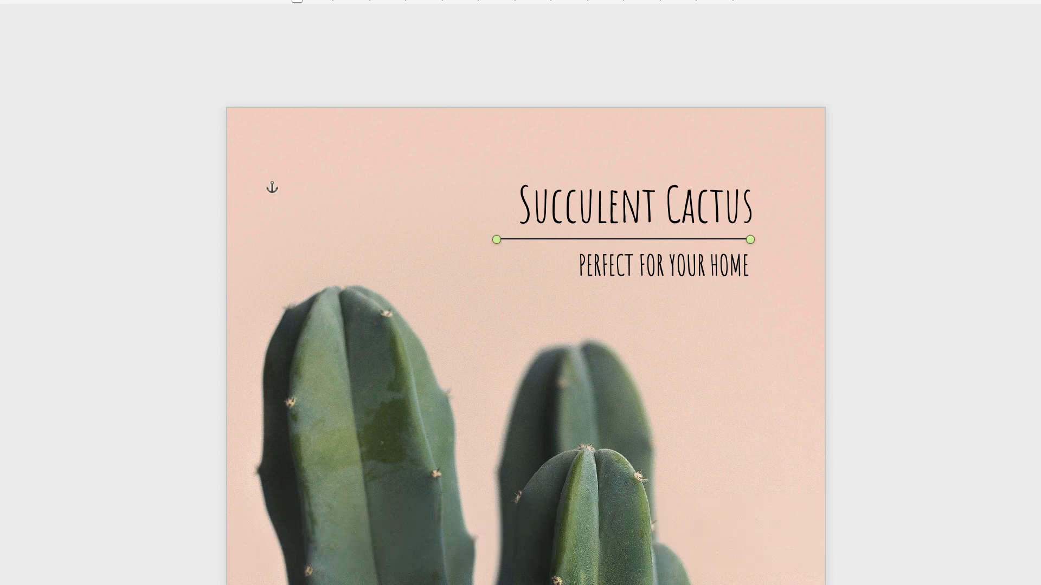
Move the divider up under the title and shorten it to about 8.4 cm wide
left_click(636, 206)
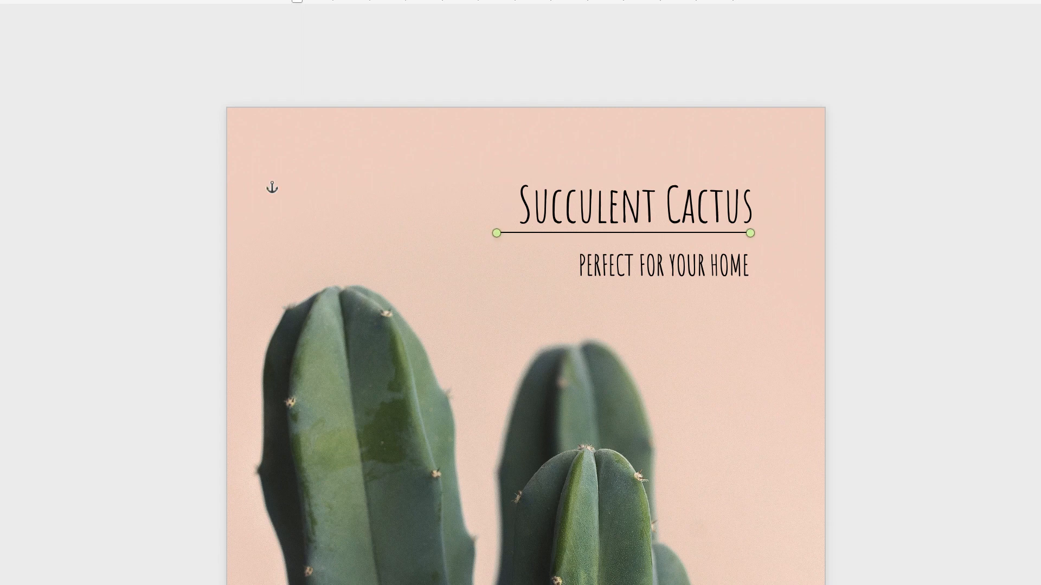
left_click_drag(494, 232, 510, 235)
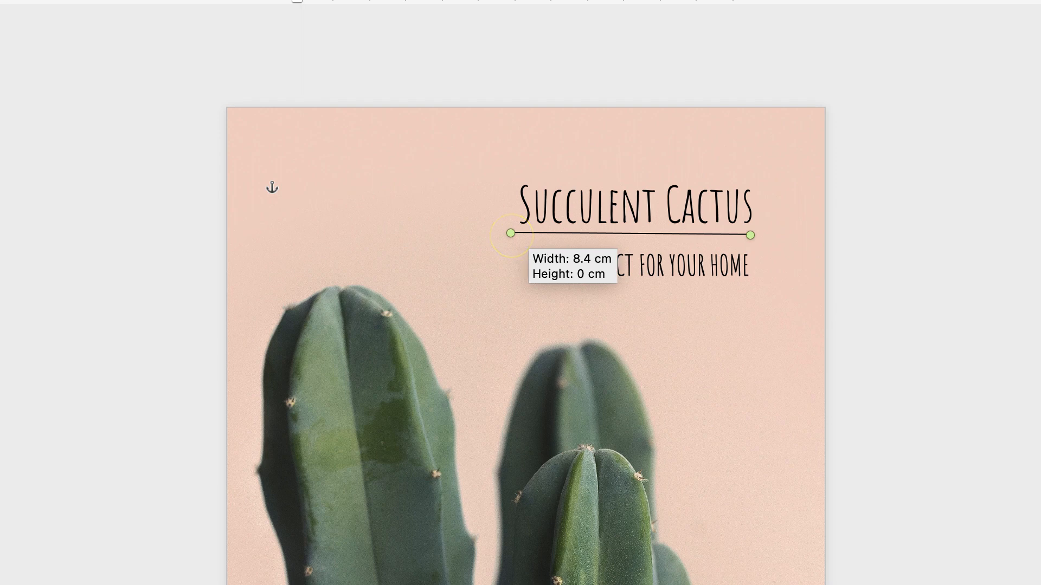
left_click_drag(511, 233, 511, 233)
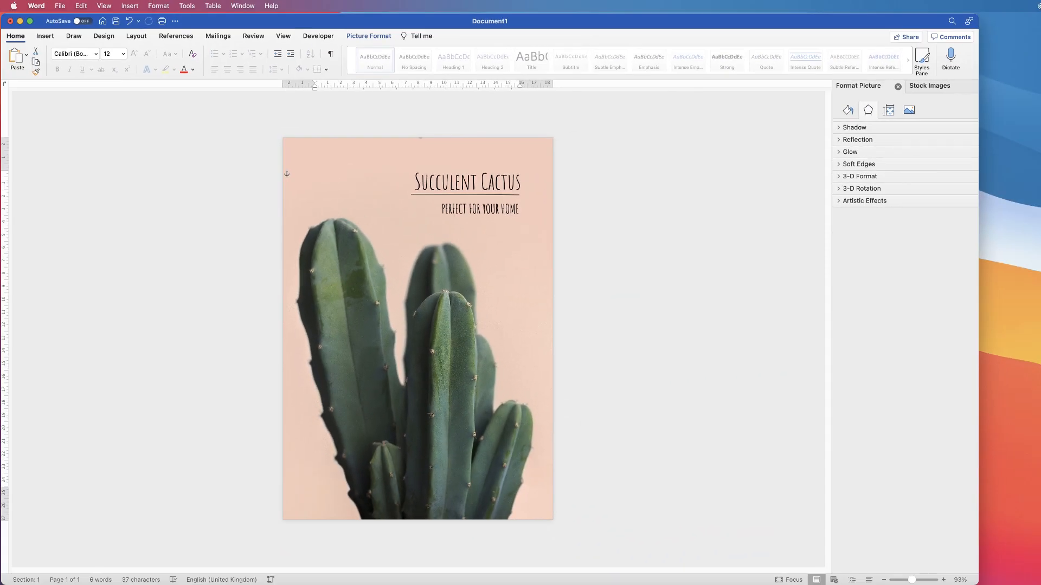
Export the poster to the Desktop as Doc1.pdf via Save As with PDF format
left_click(58, 5)
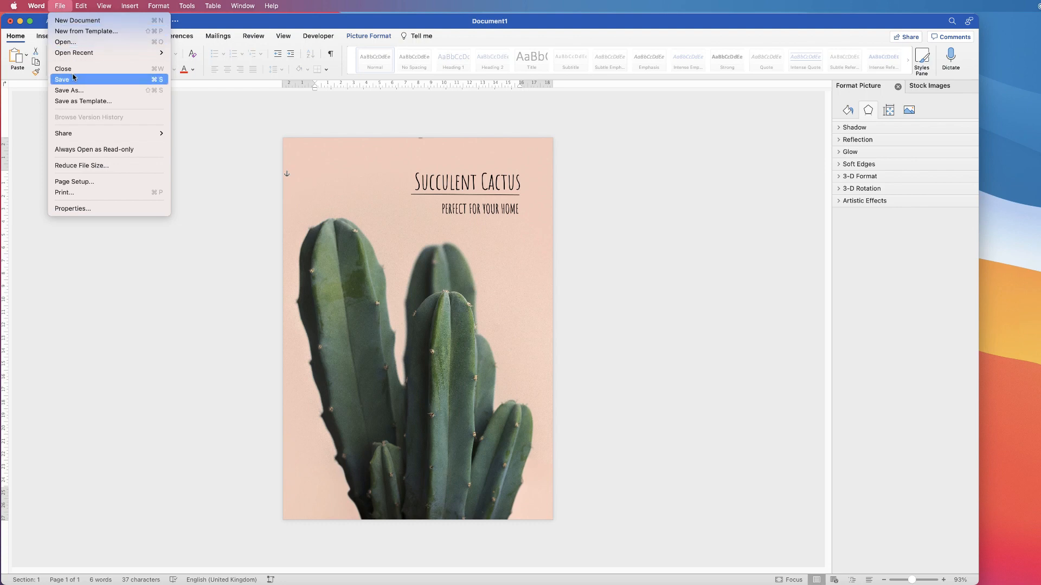
left_click(61, 79)
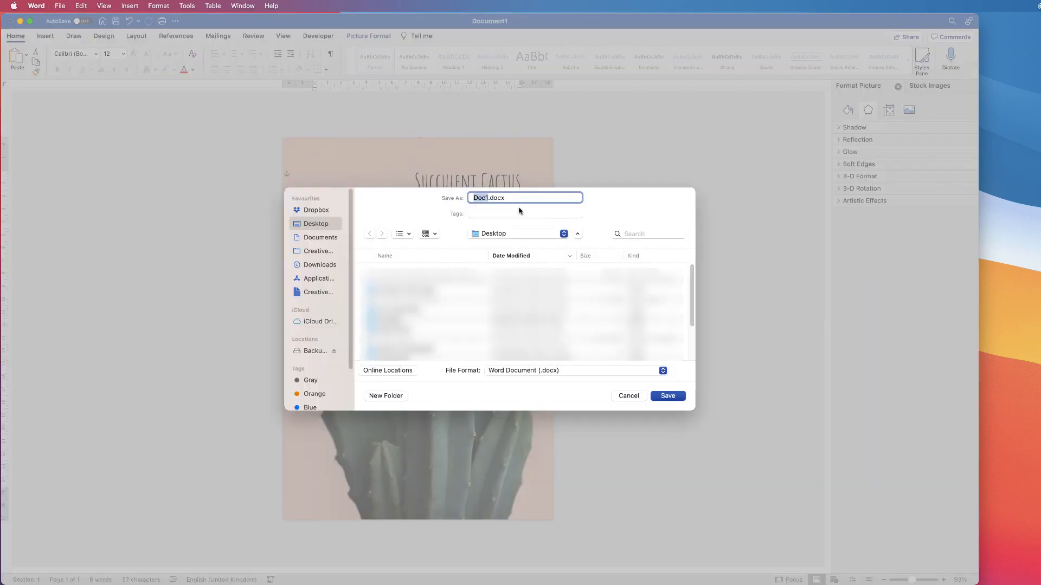
mouse_move(494, 237)
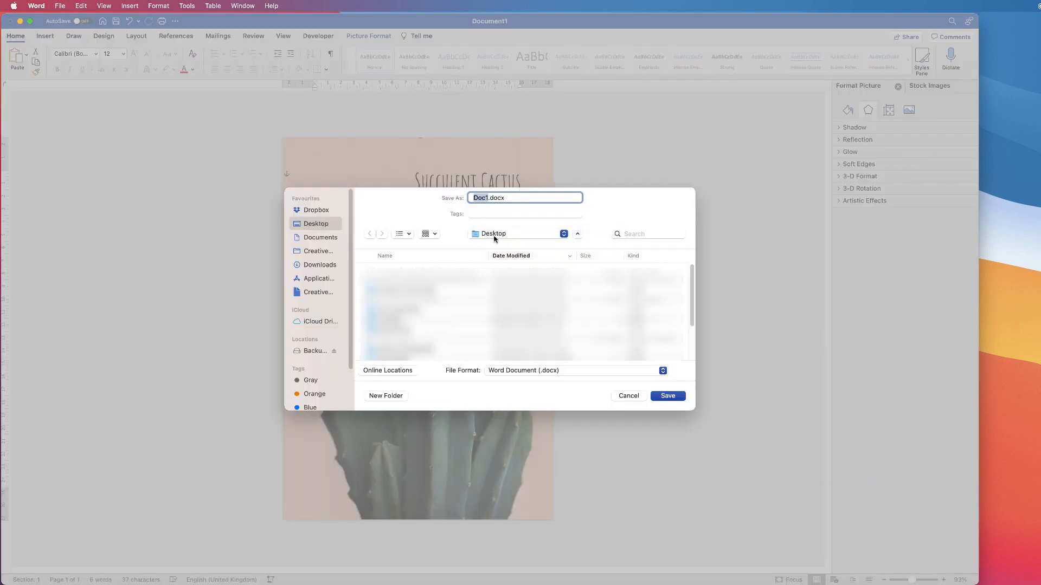
left_click(573, 371)
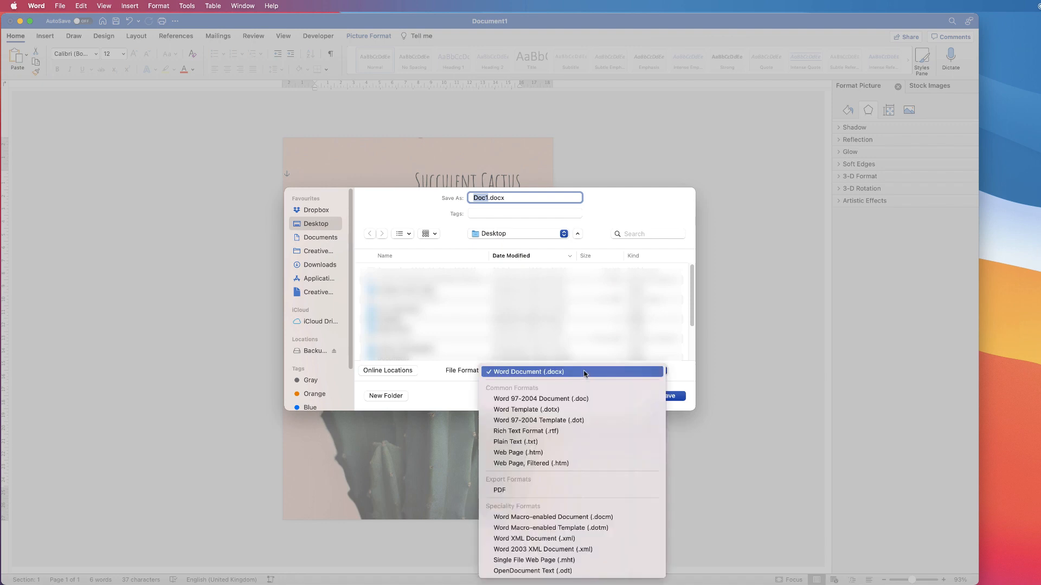
mouse_move(499, 490)
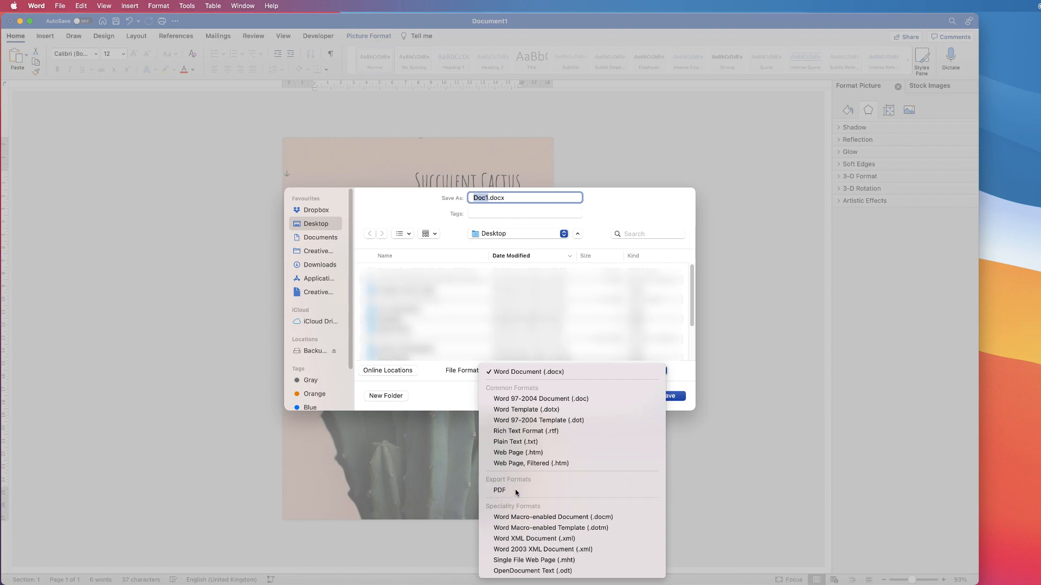
left_click(499, 490)
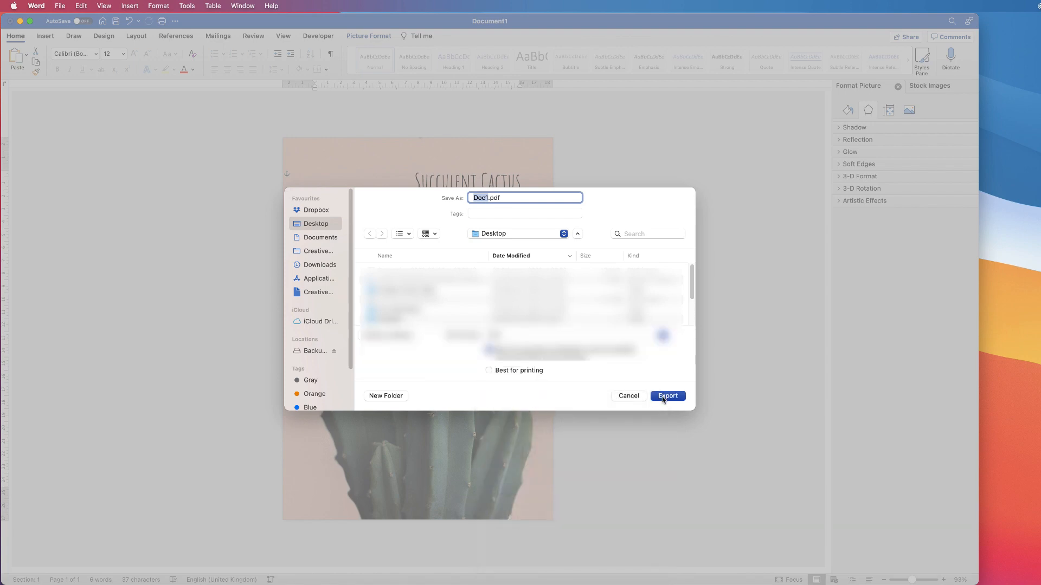
left_click(667, 395)
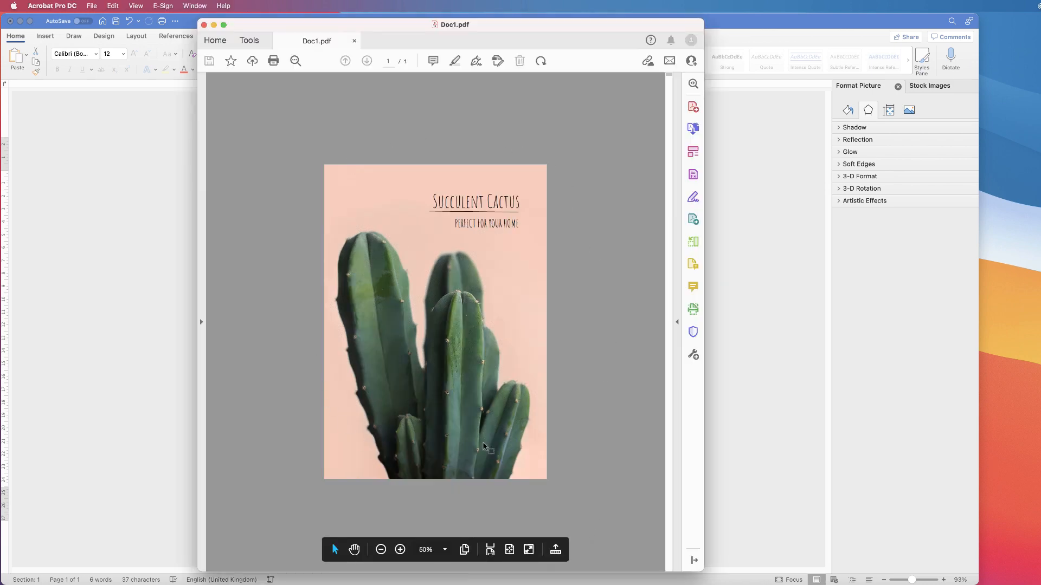
mouse_move(506, 324)
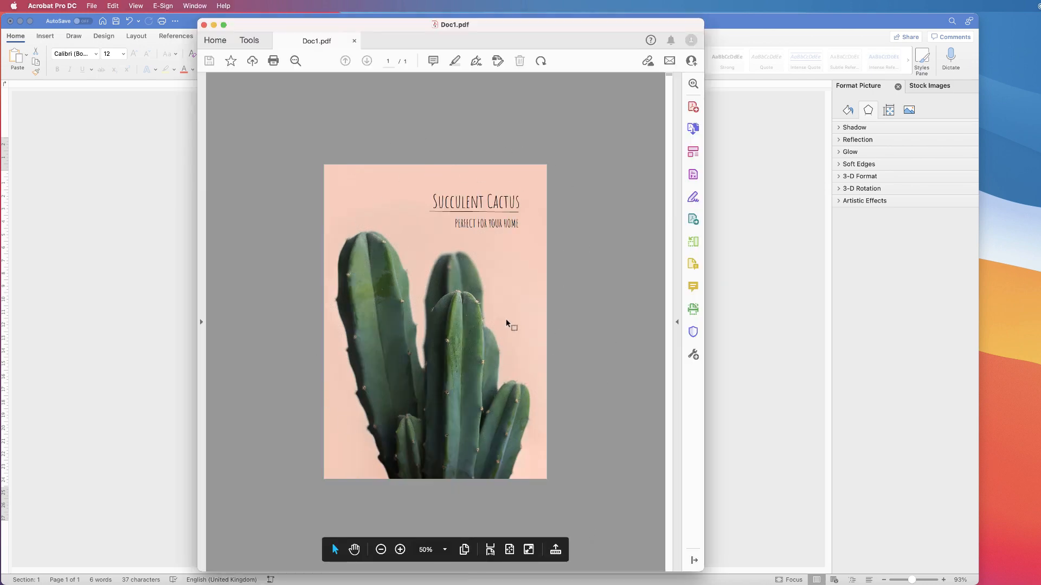